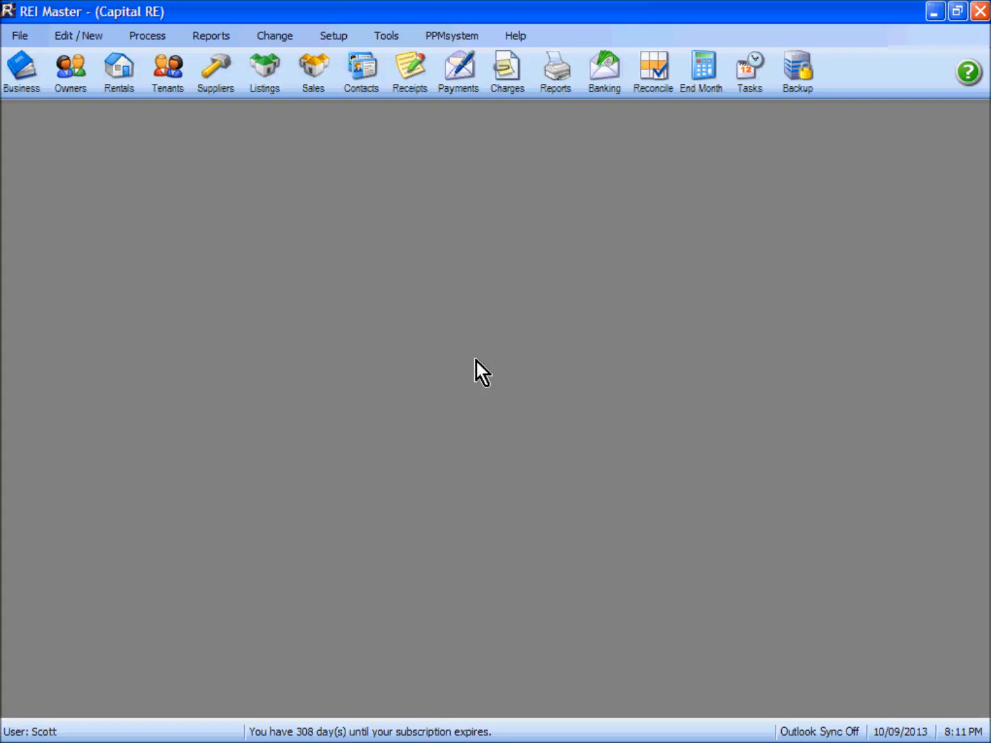
# Reveal the Setup menu's Users, Profiles and Portfolios choices.
pyautogui.click(334, 36)
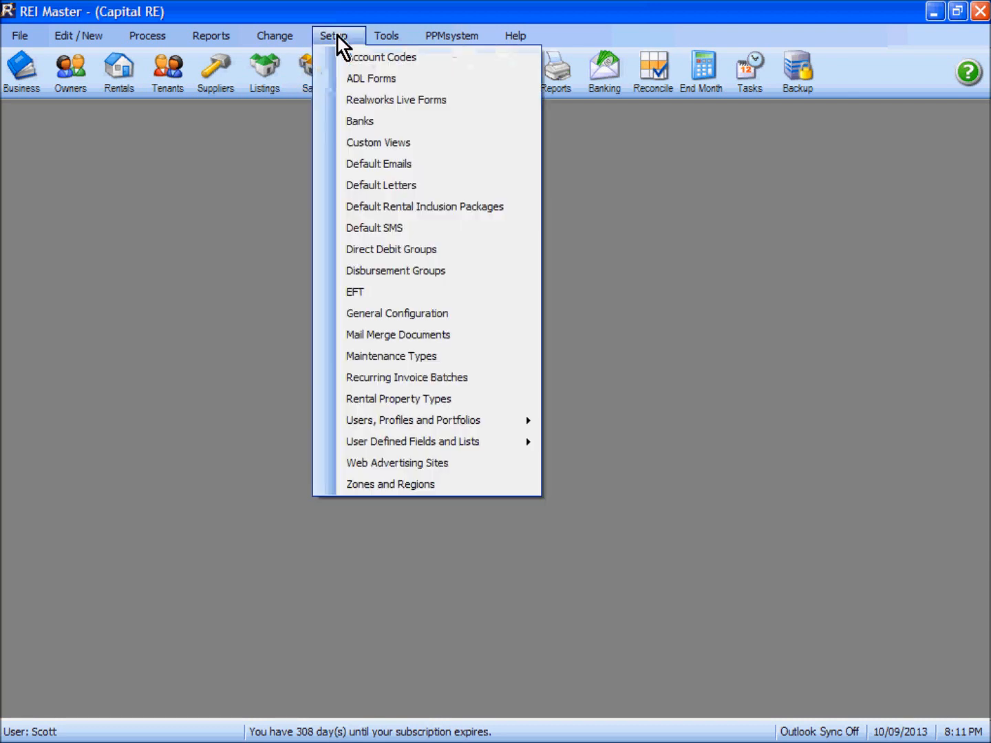
pyautogui.moveTo(402, 429)
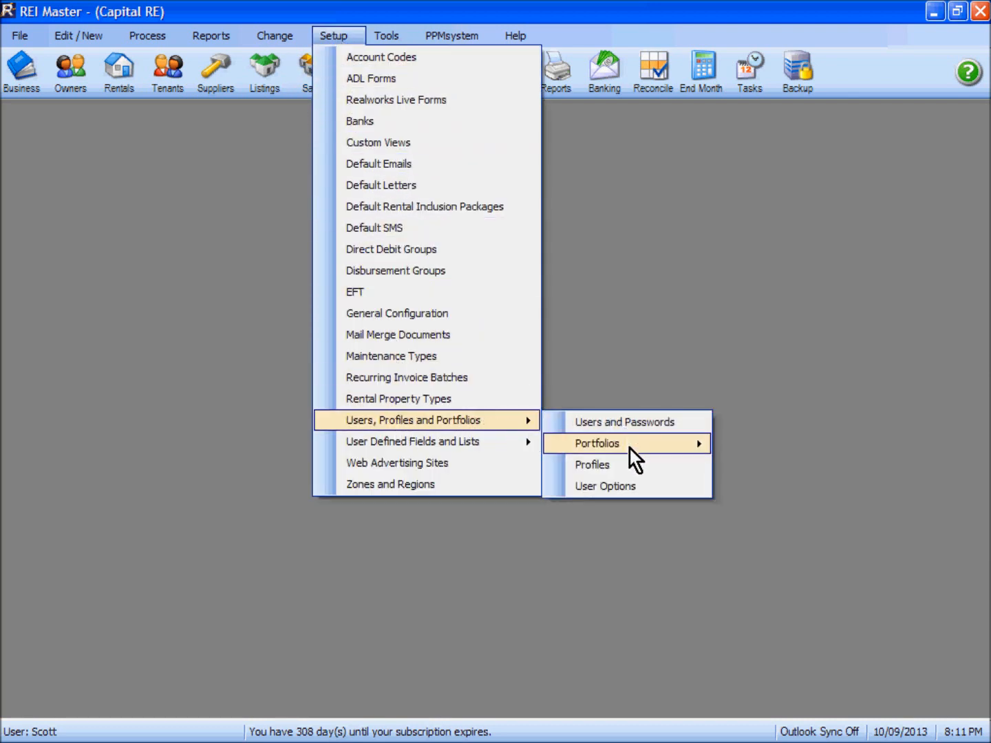
pyautogui.moveTo(622, 503)
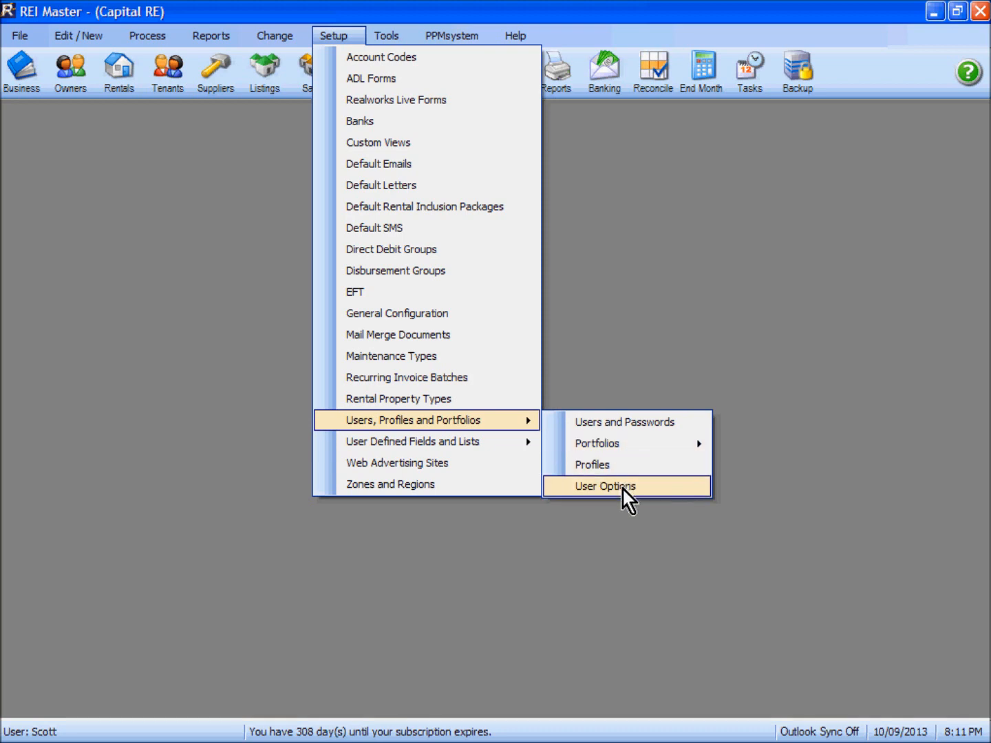
pyautogui.moveTo(622, 509)
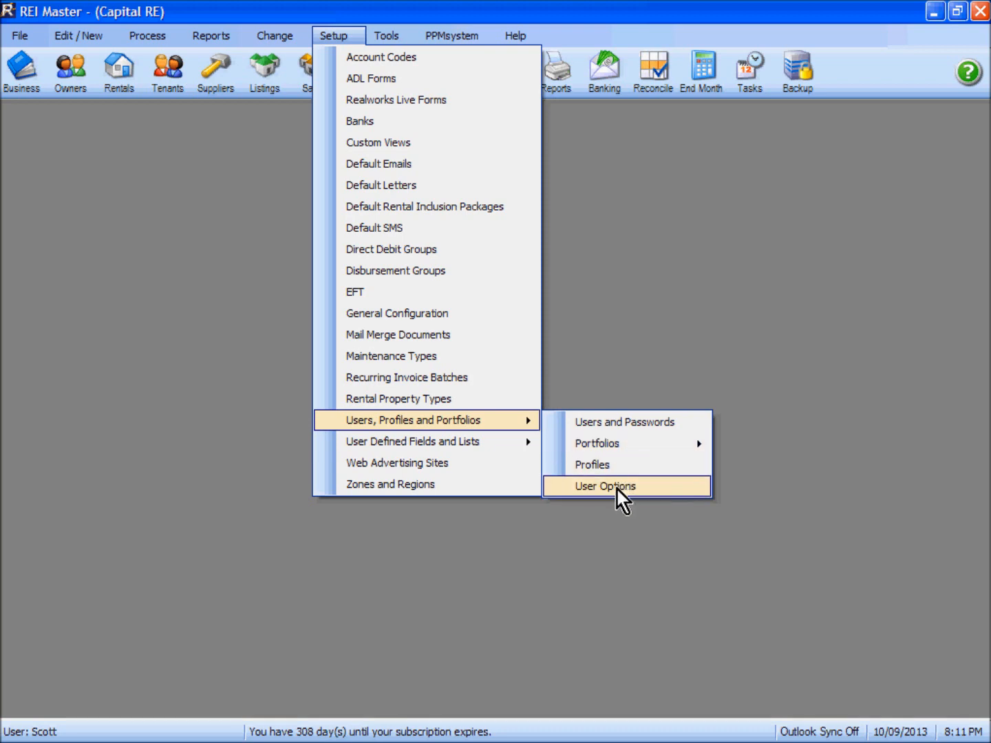
# Bring up User Options for Scott on its Email settings.
pyautogui.click(605, 485)
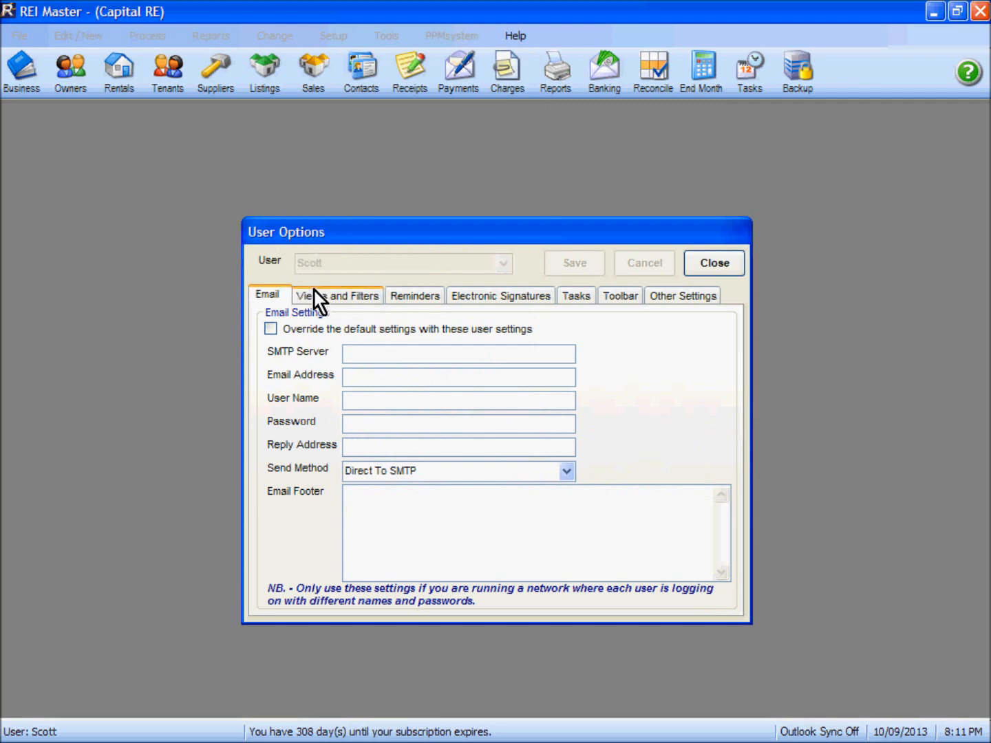
pyautogui.moveTo(671, 315)
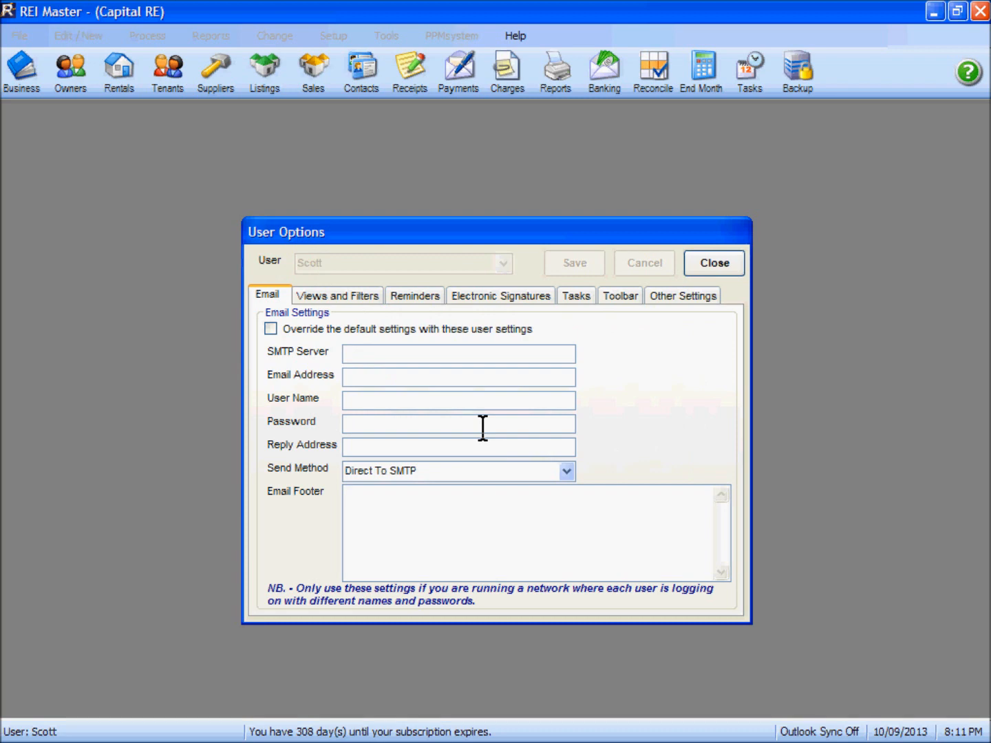
pyautogui.moveTo(303, 366)
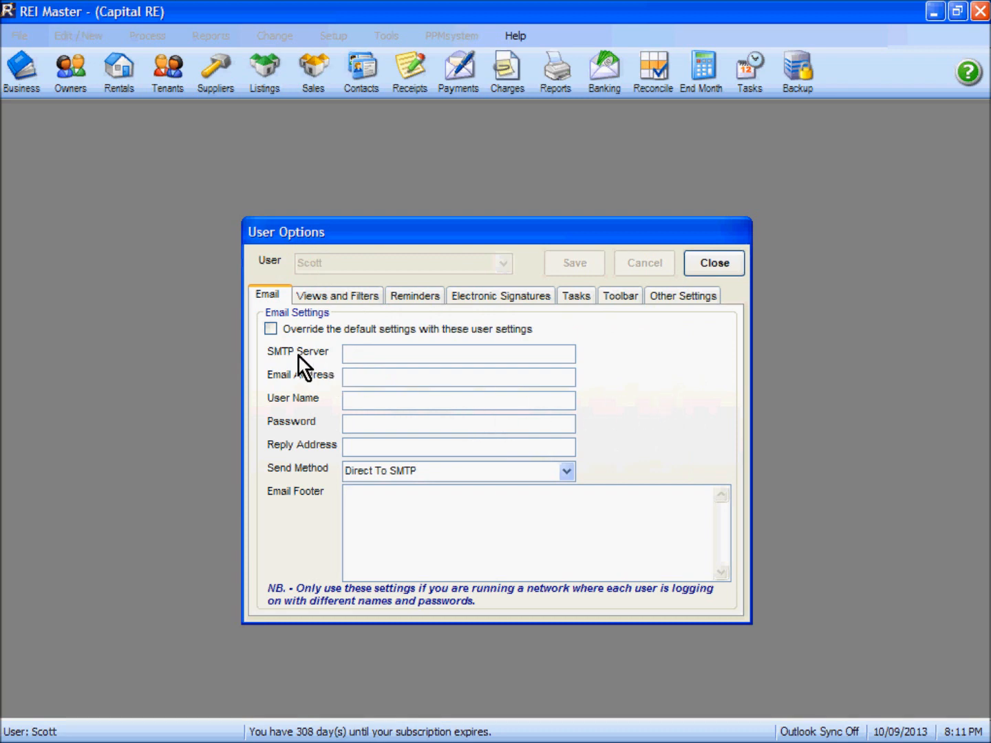
pyautogui.moveTo(294, 380)
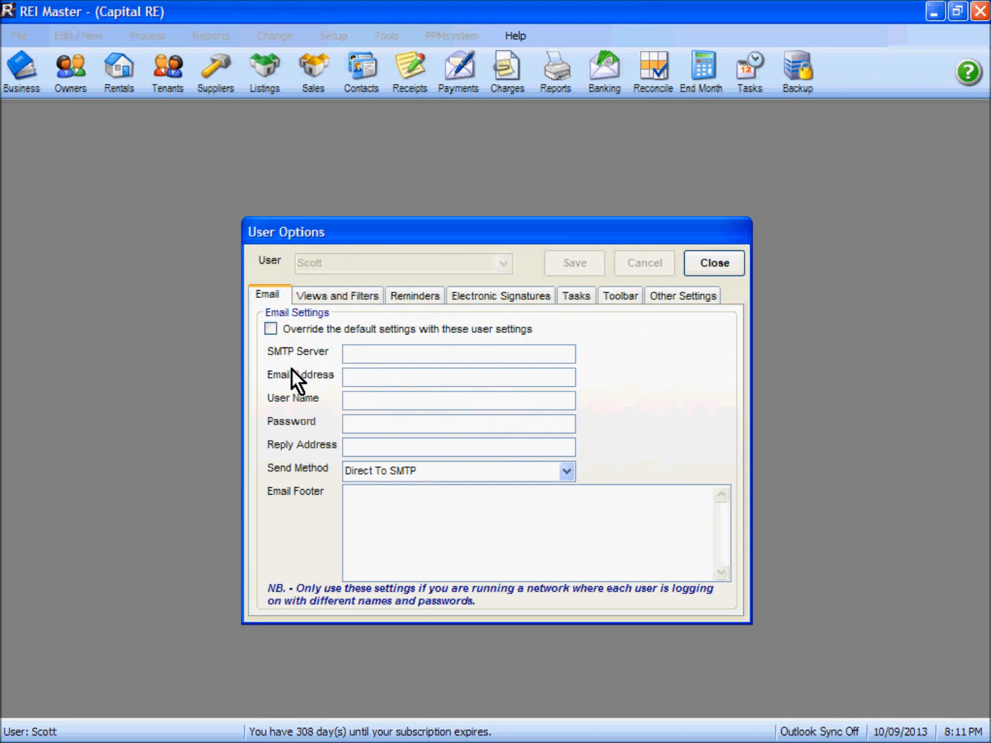
pyautogui.moveTo(319, 435)
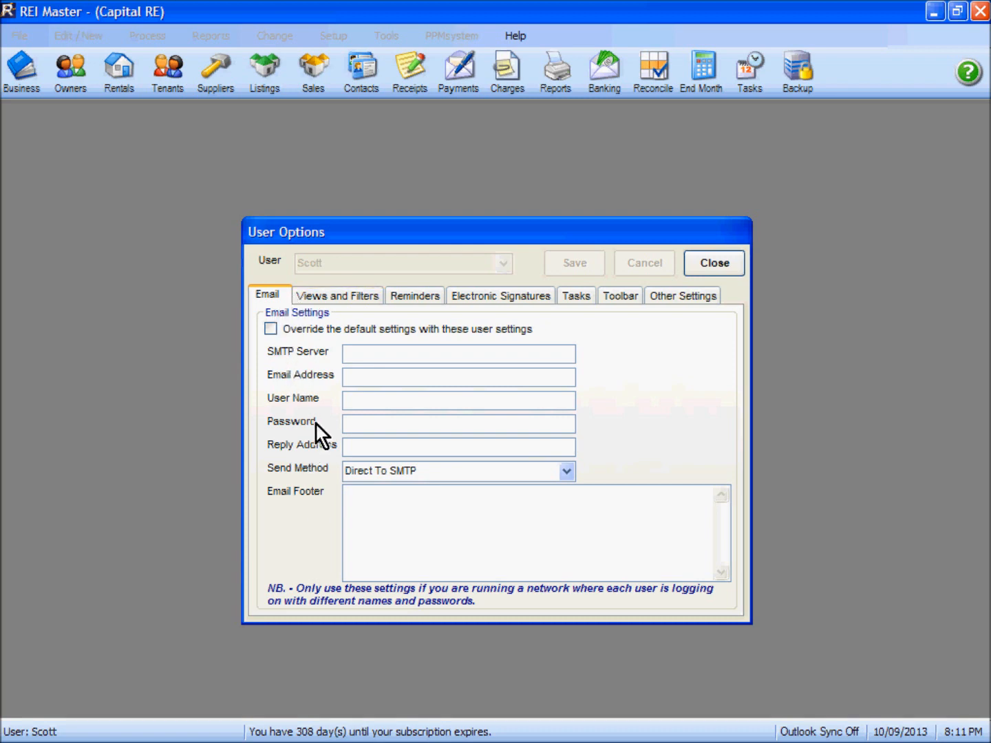
pyautogui.moveTo(420, 351)
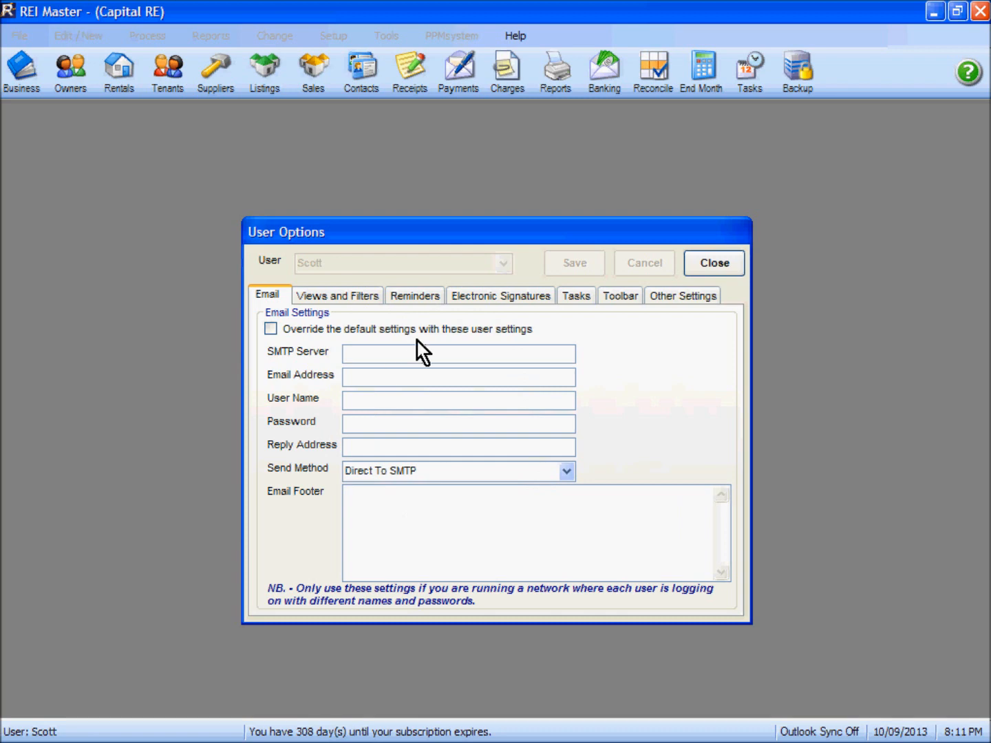
pyautogui.moveTo(441, 443)
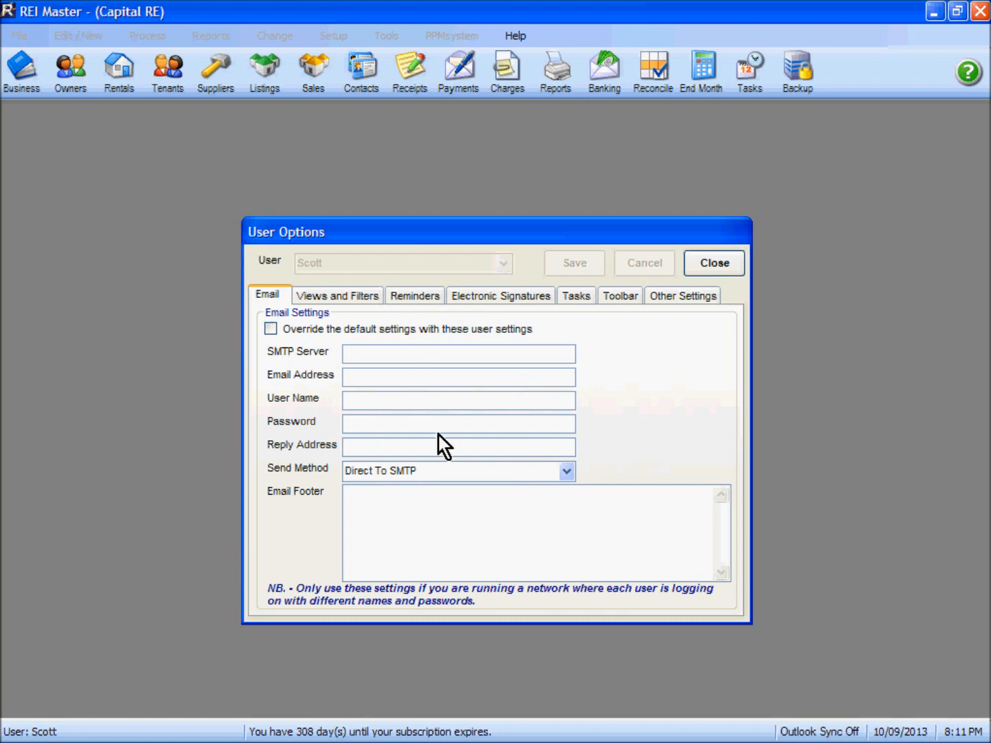
pyautogui.moveTo(365, 614)
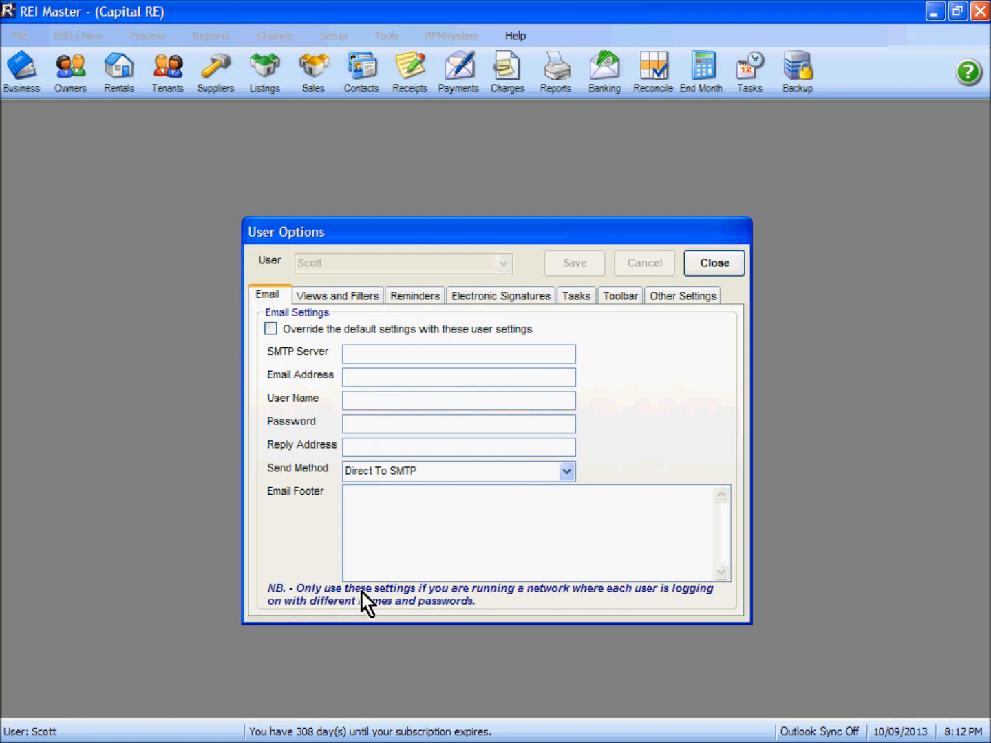
pyautogui.moveTo(681, 610)
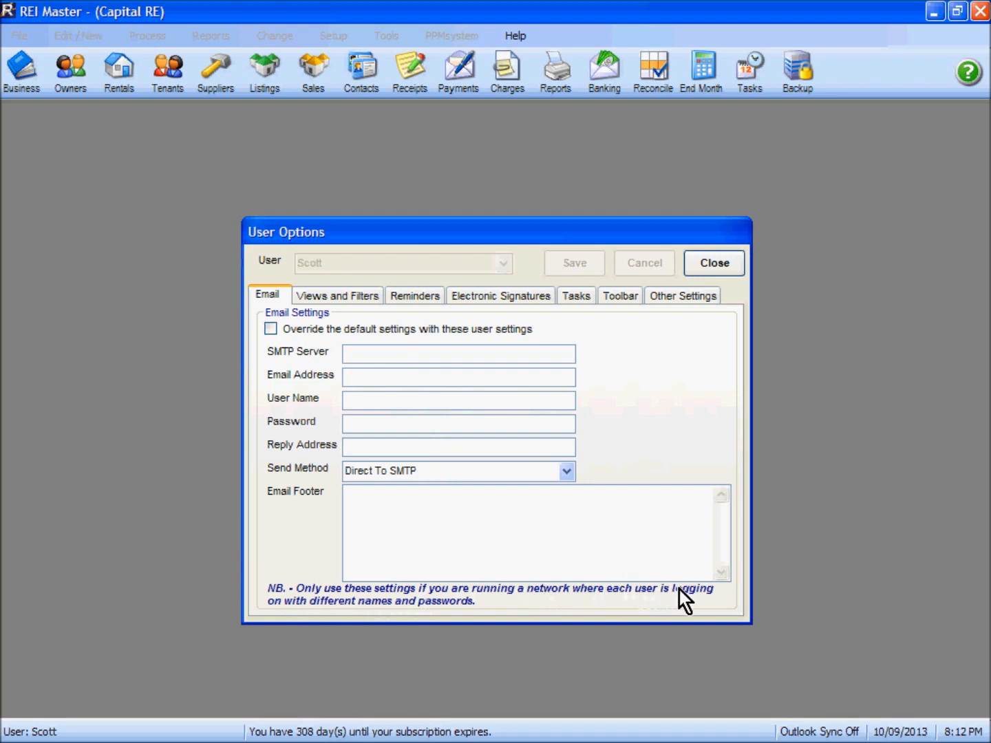
pyautogui.moveTo(474, 327)
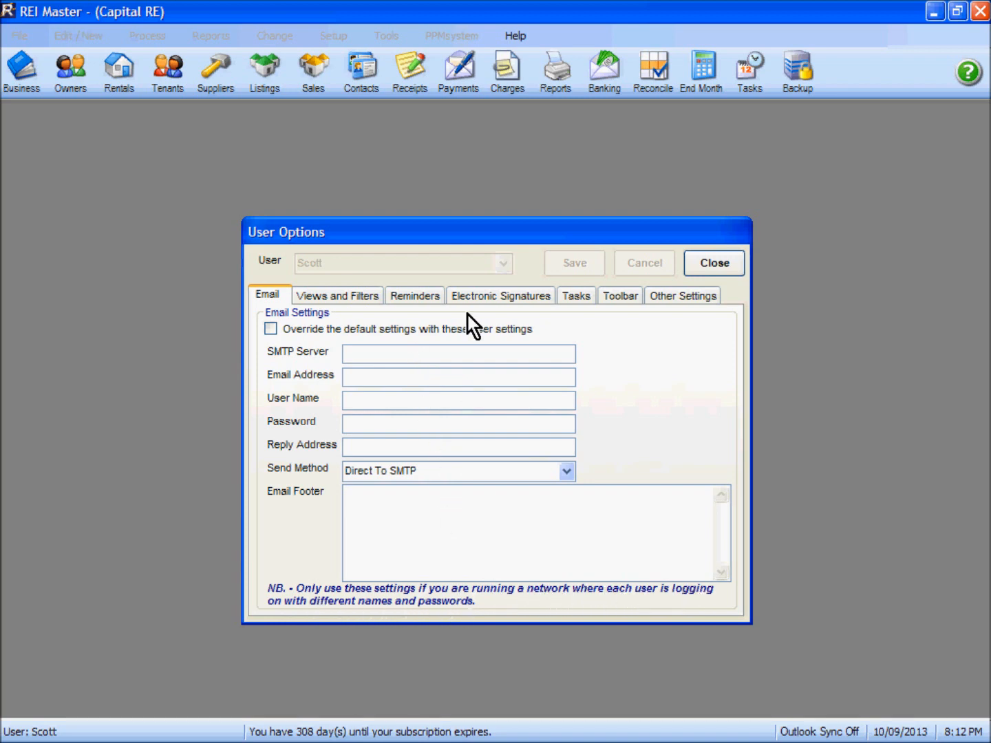
pyautogui.moveTo(653, 454)
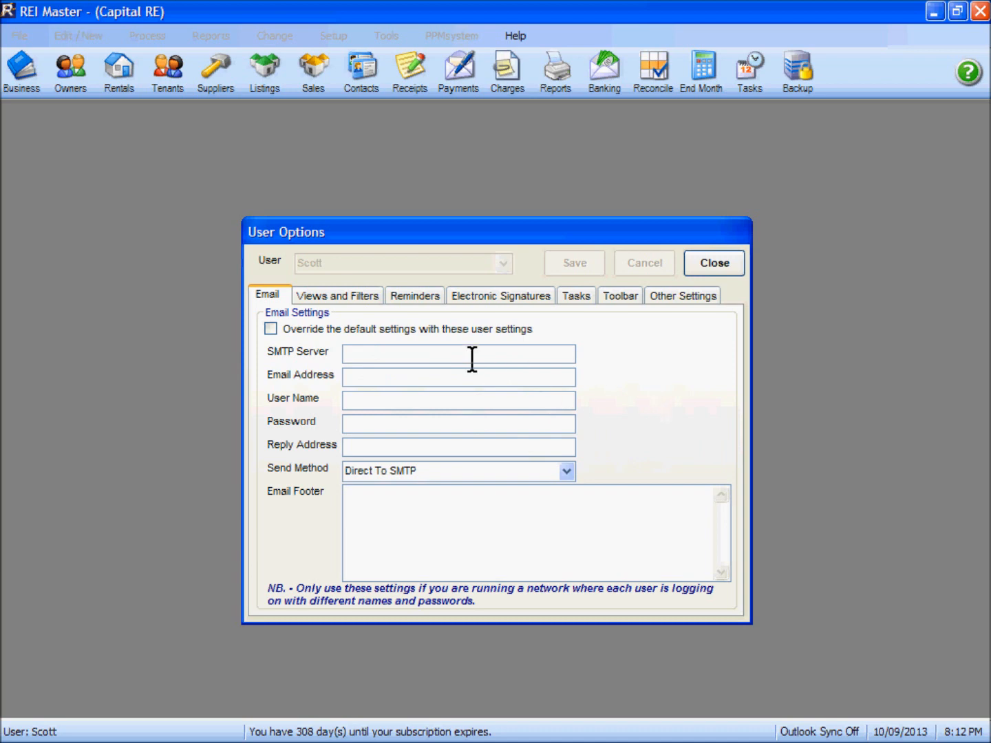
pyautogui.moveTo(443, 498)
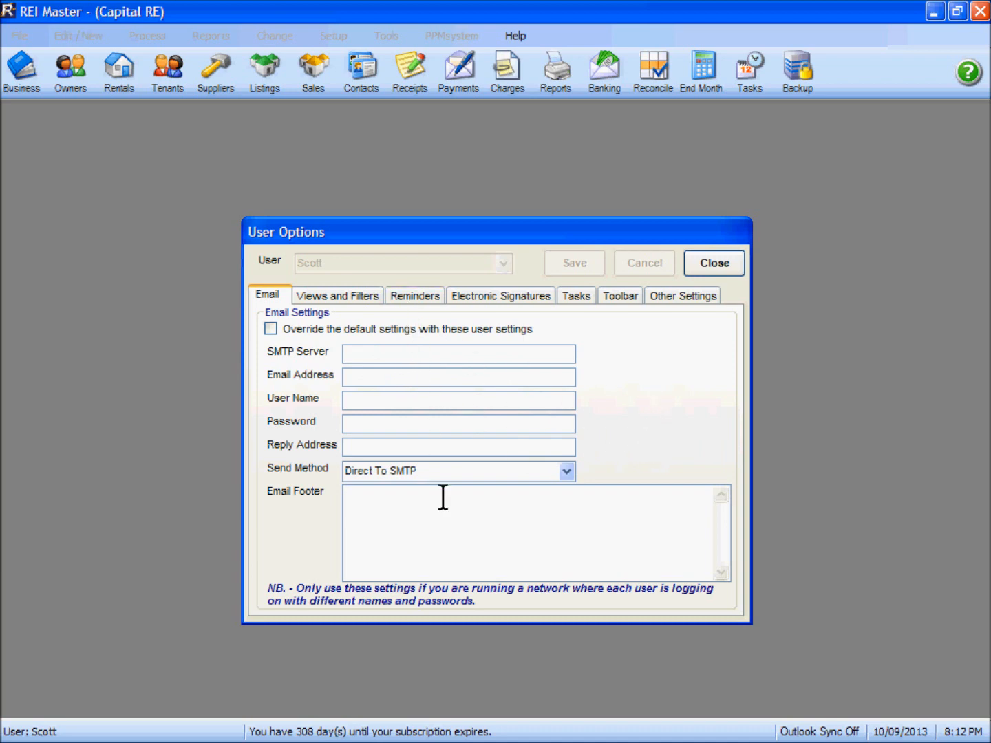
pyautogui.moveTo(477, 495)
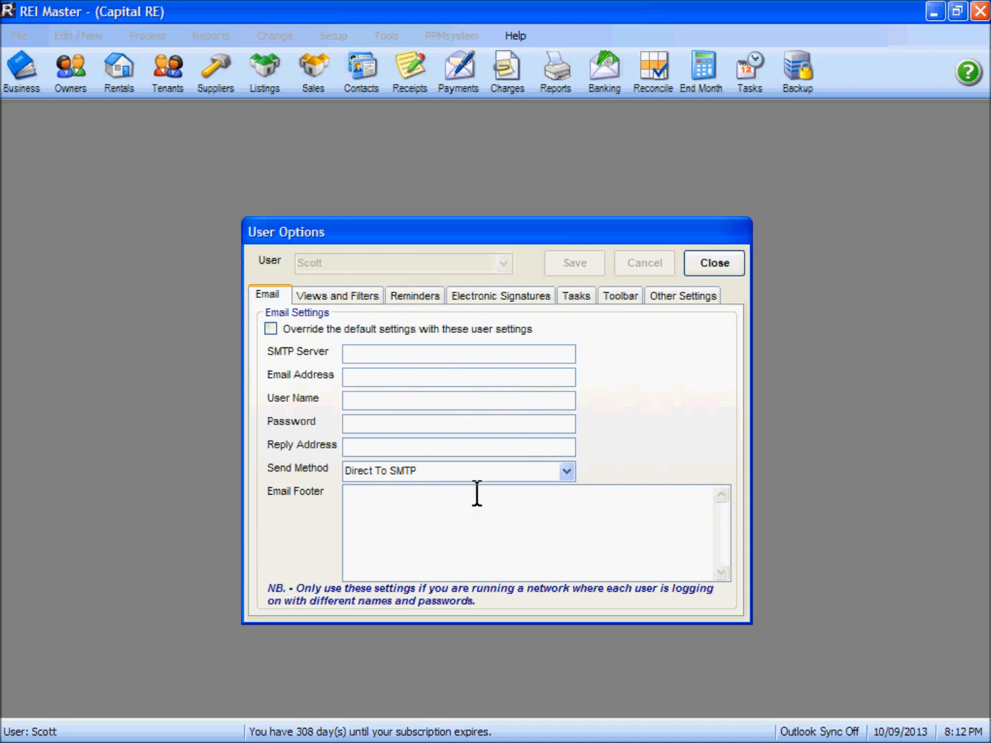
pyautogui.moveTo(402, 307)
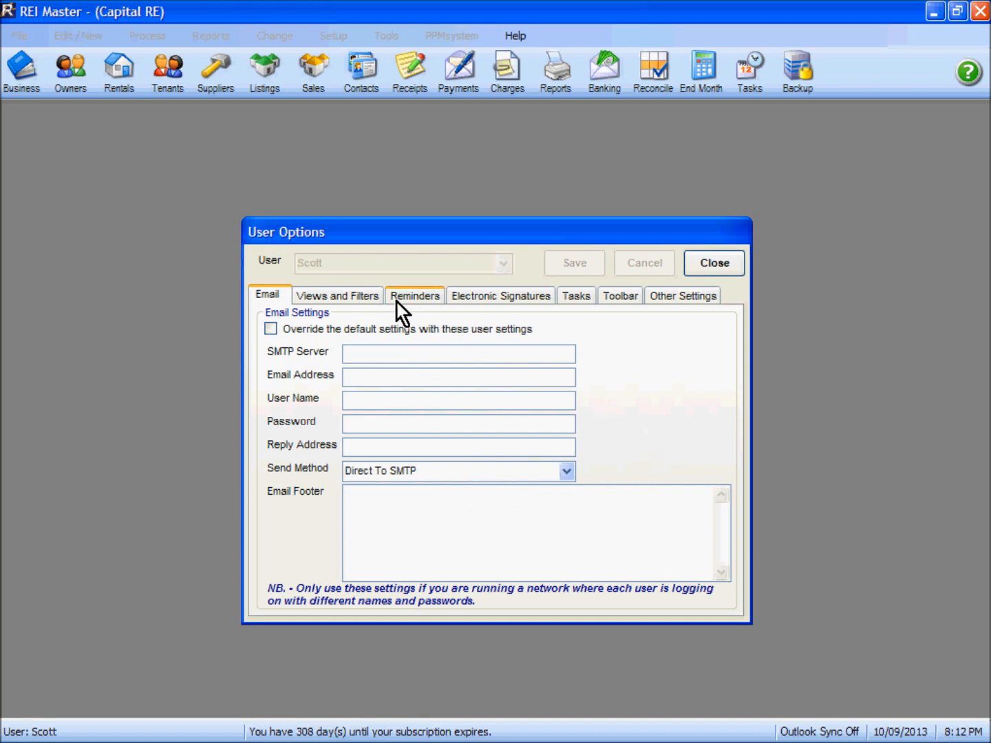
# On Views and Filters, set Owners default view to Disbursement View and Tenants to Rental Status.
pyautogui.click(337, 294)
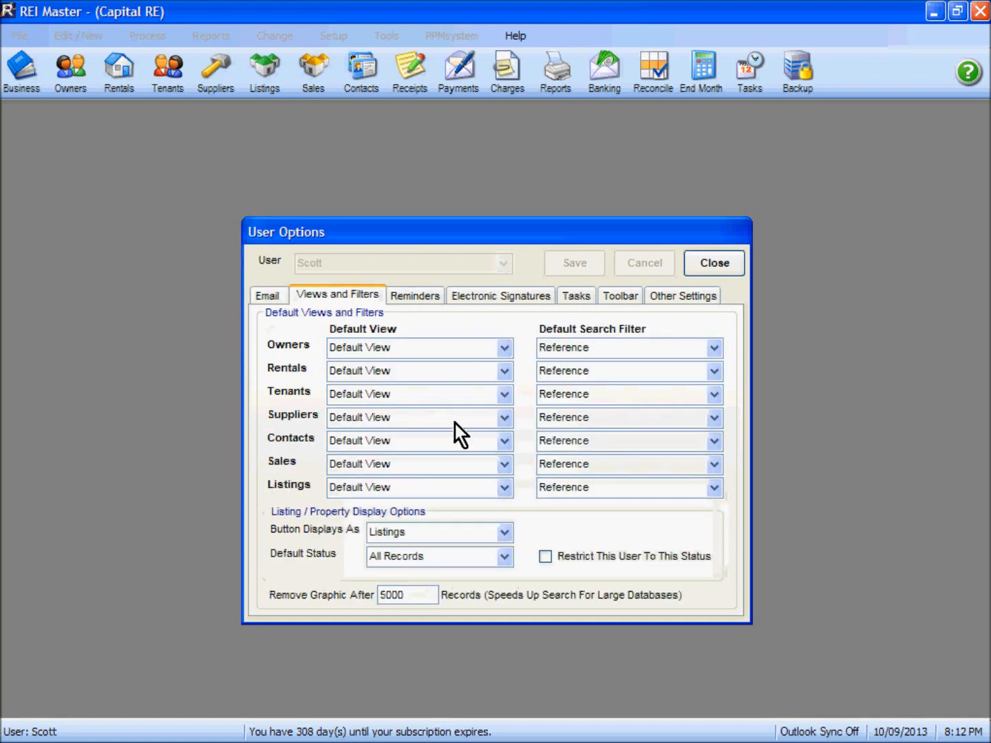
pyautogui.moveTo(285, 347)
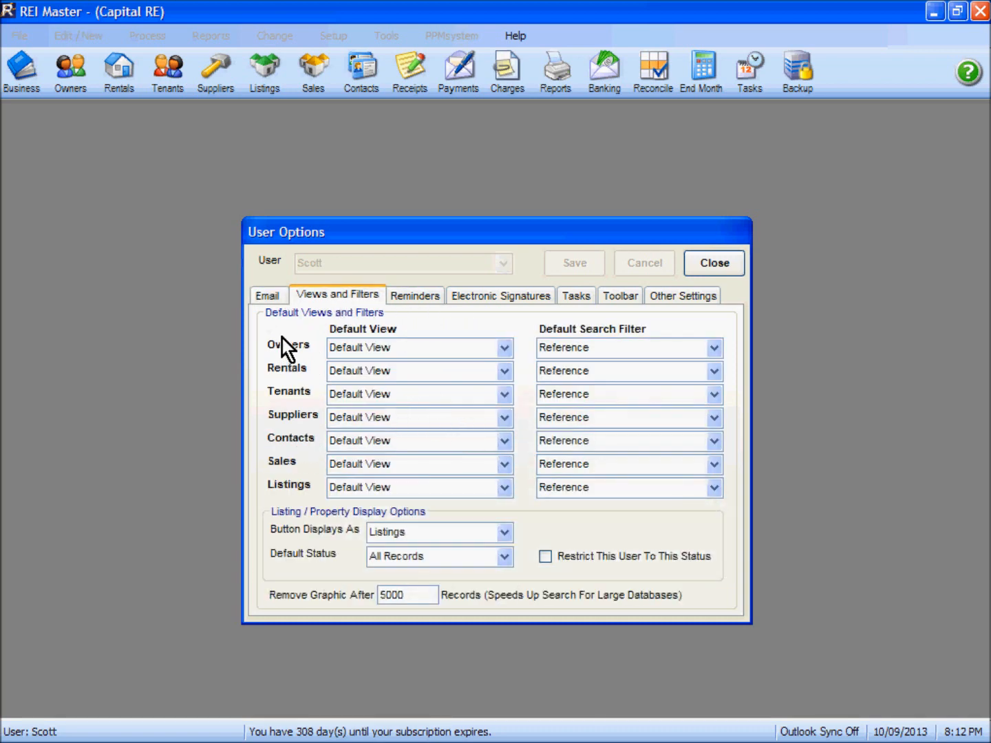
pyautogui.moveTo(25, 71)
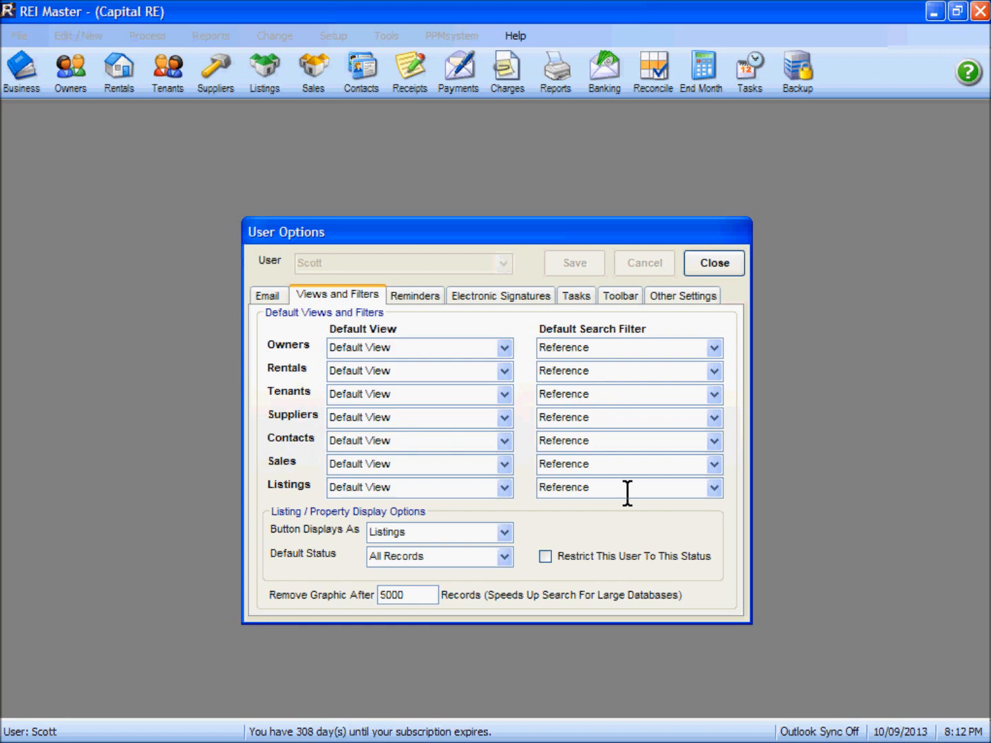
pyautogui.moveTo(503, 347)
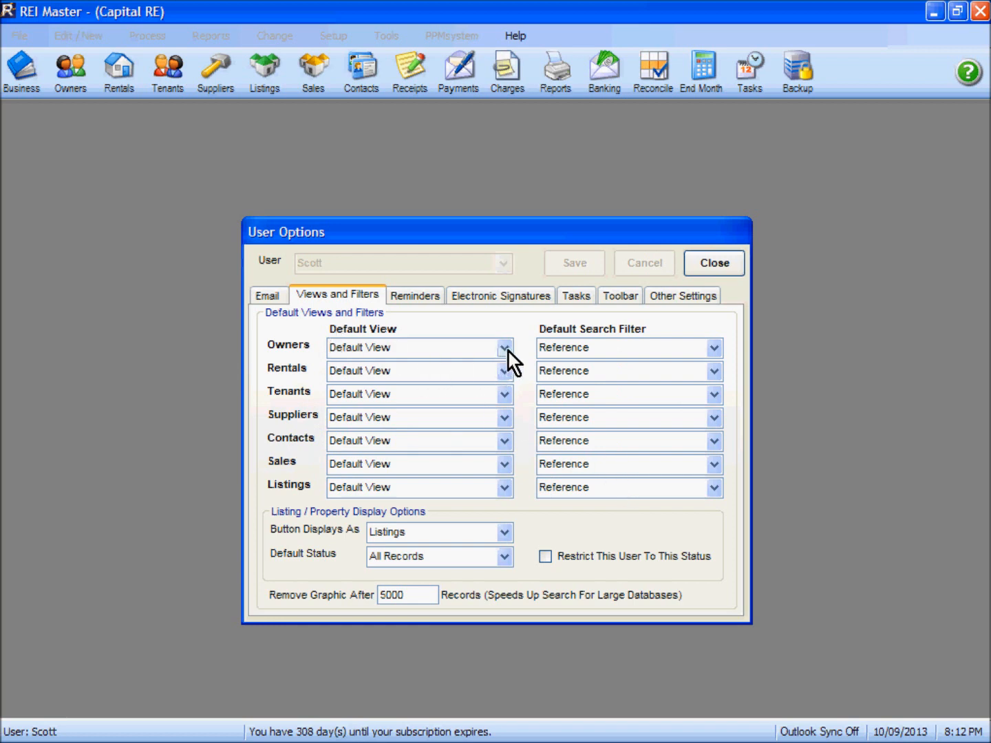
pyautogui.click(503, 347)
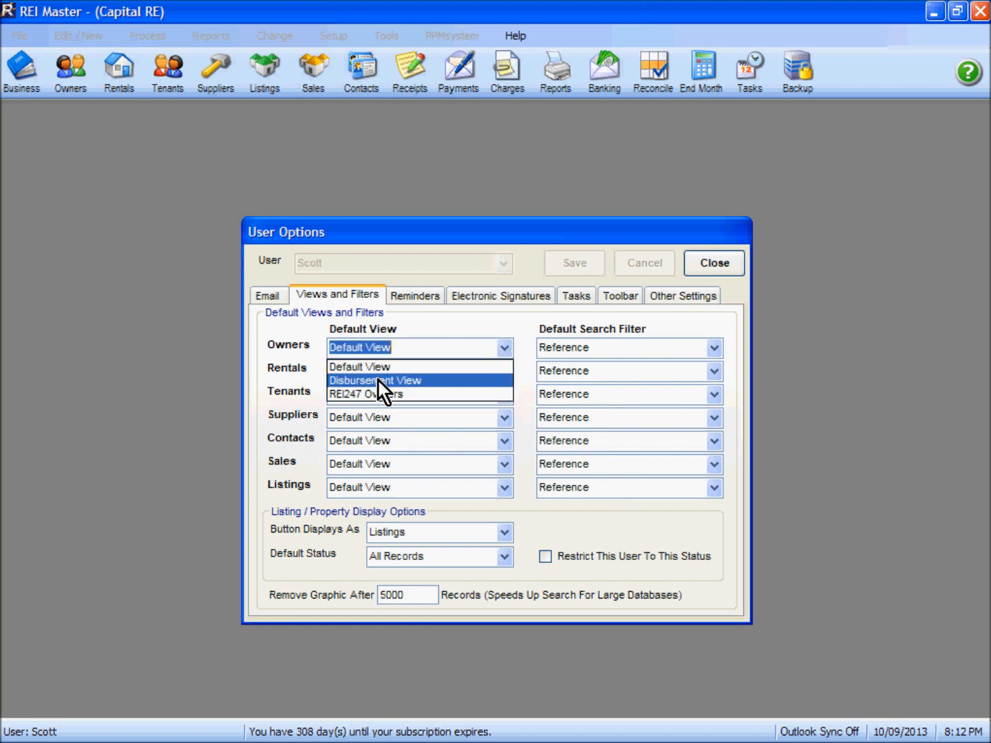
pyautogui.click(374, 380)
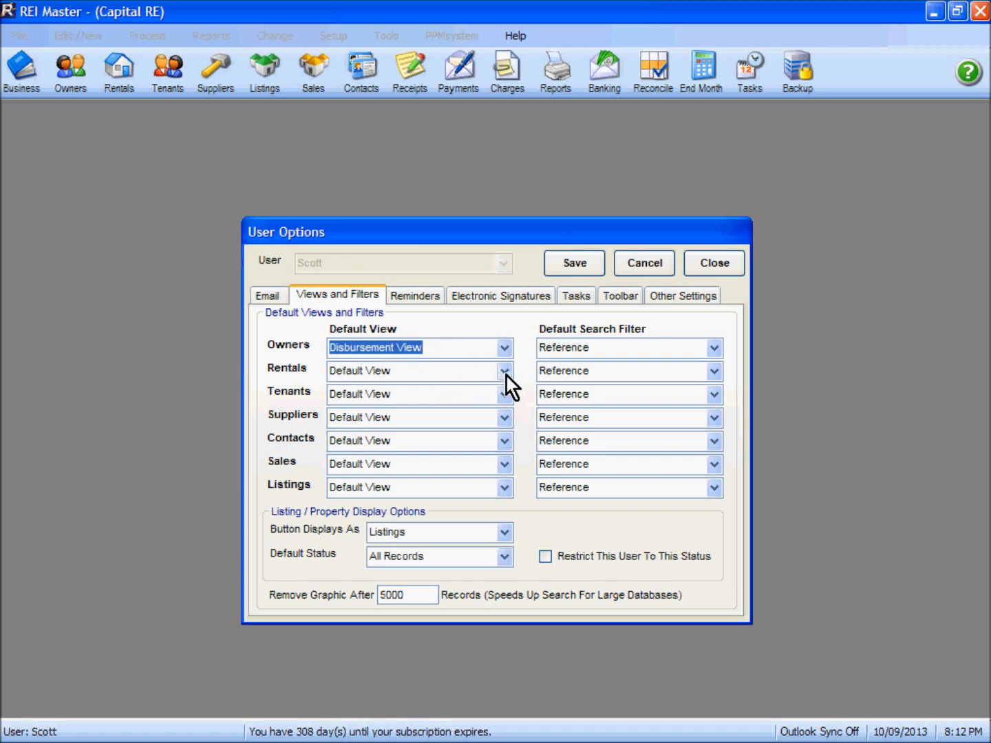
pyautogui.click(503, 372)
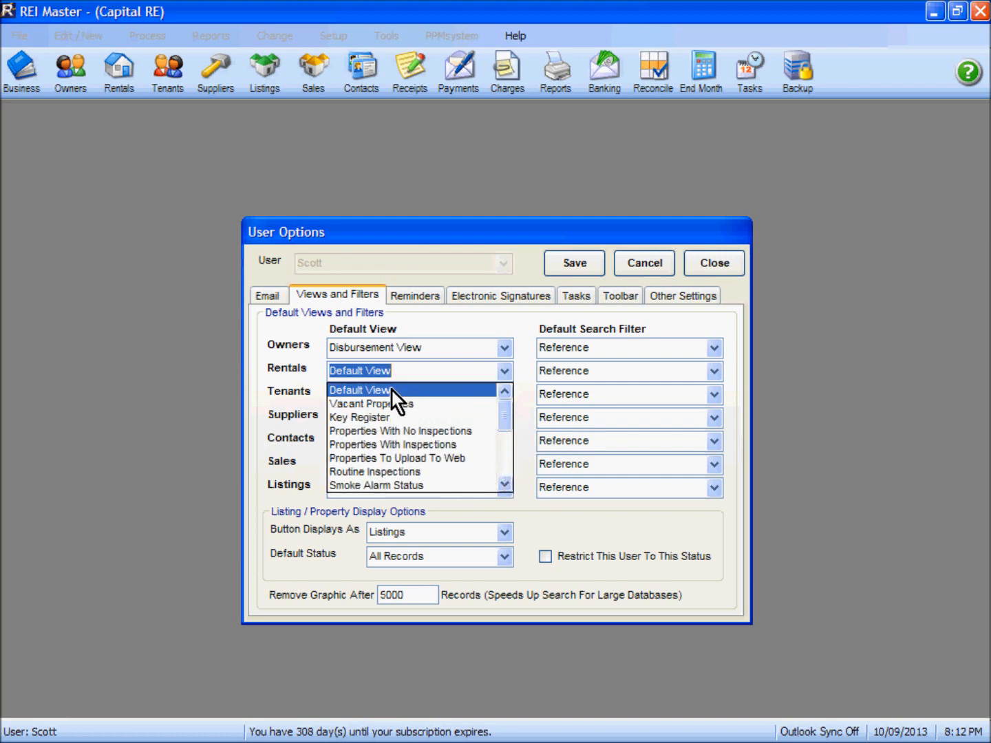
pyautogui.click(503, 393)
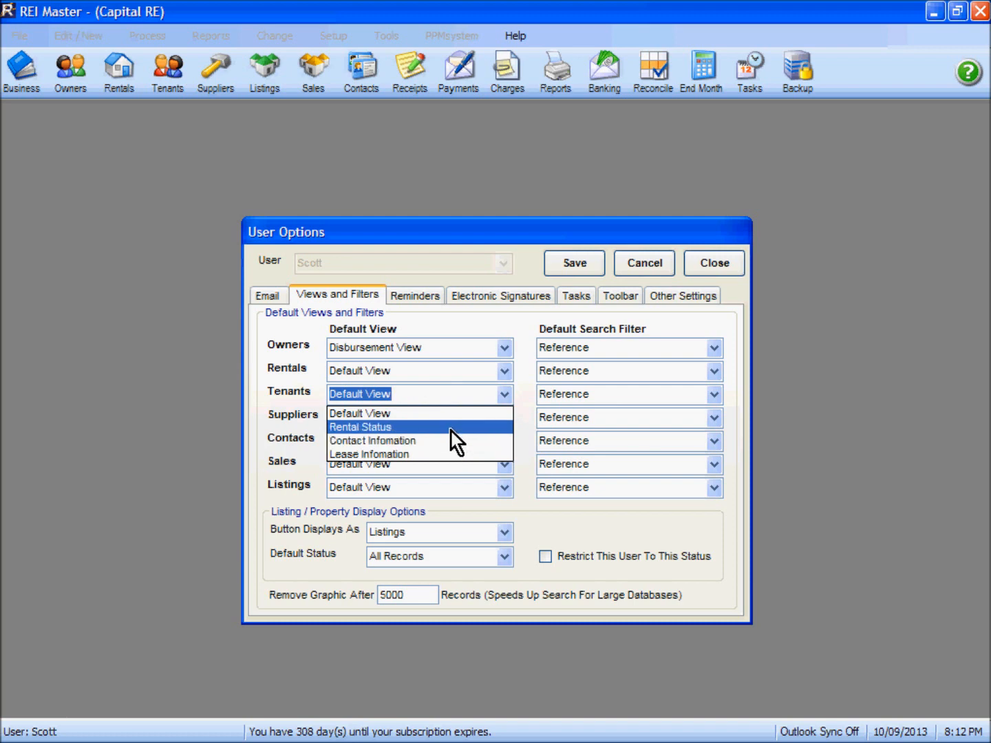
pyautogui.click(361, 426)
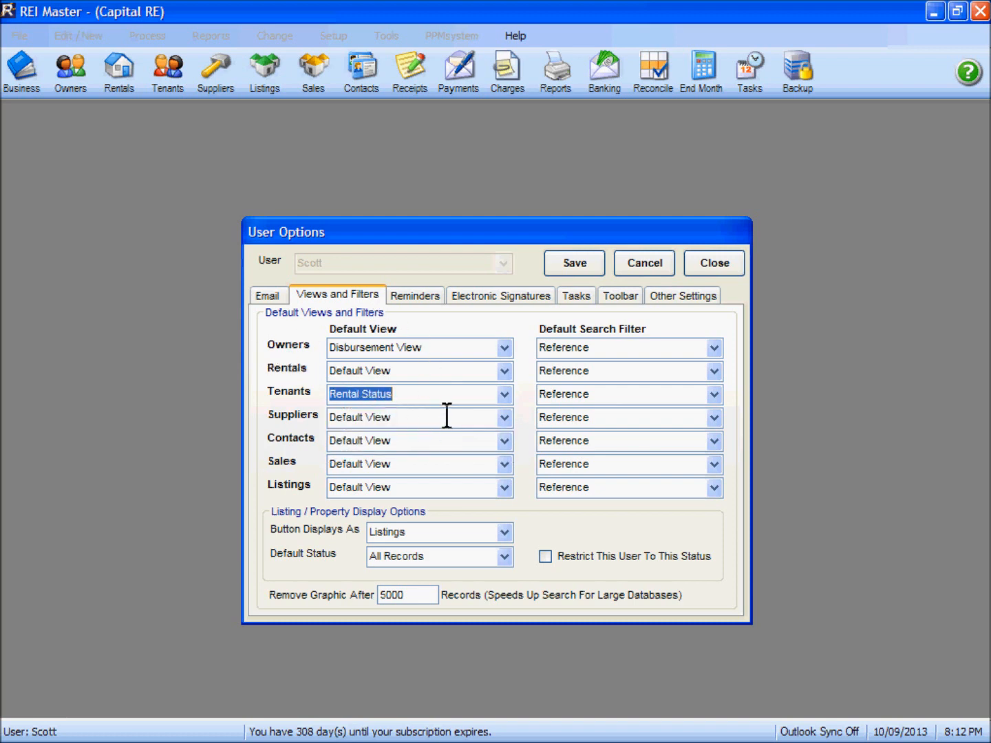
pyautogui.moveTo(441, 393)
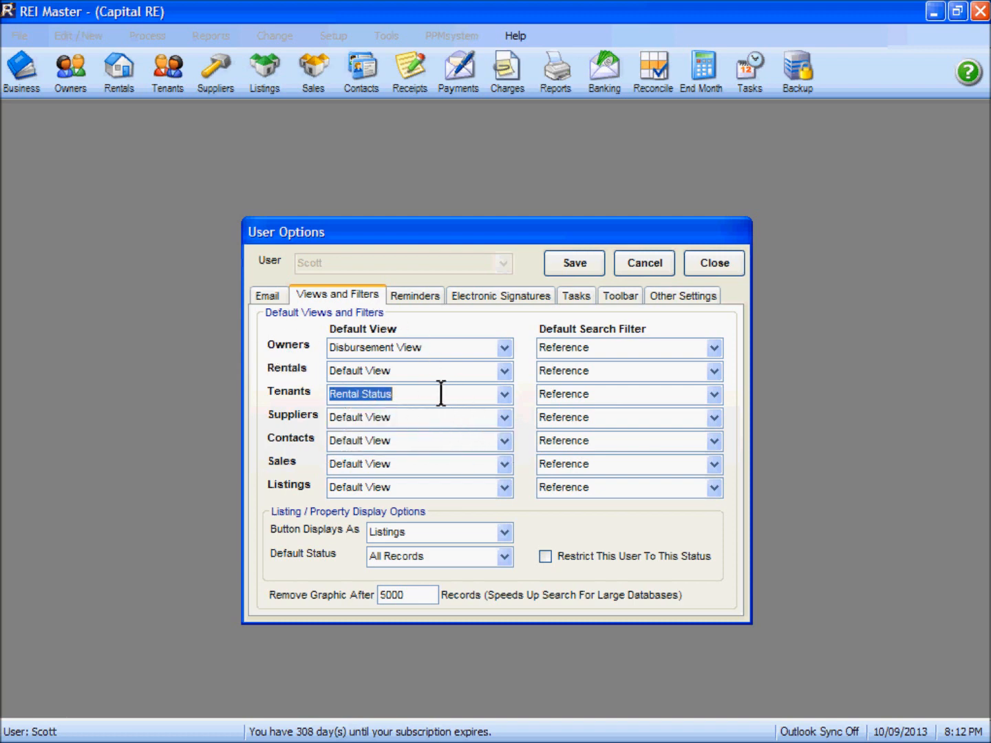
pyautogui.moveTo(649, 405)
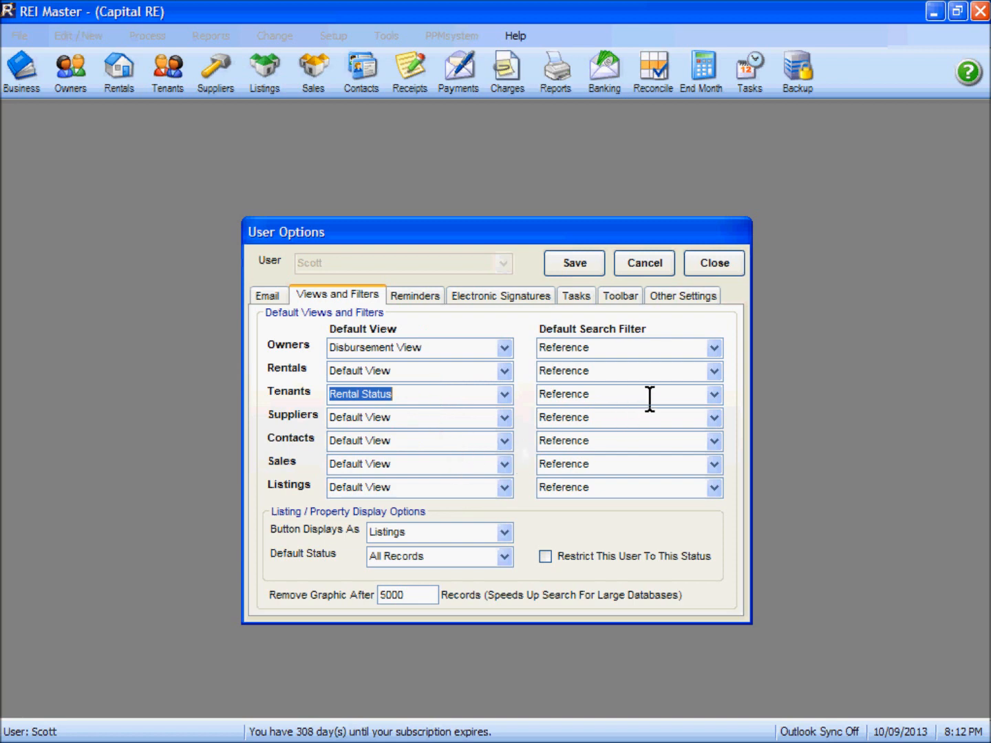
pyautogui.moveTo(715, 351)
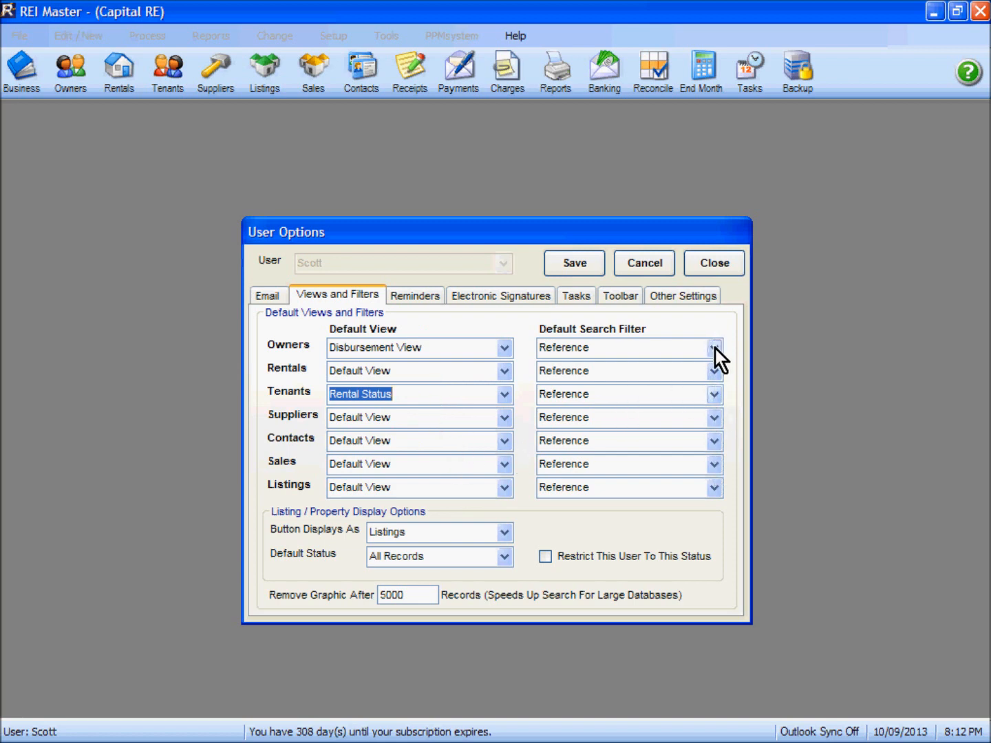
# Set the Owners and Tenants default search filter to Surname.
pyautogui.click(713, 346)
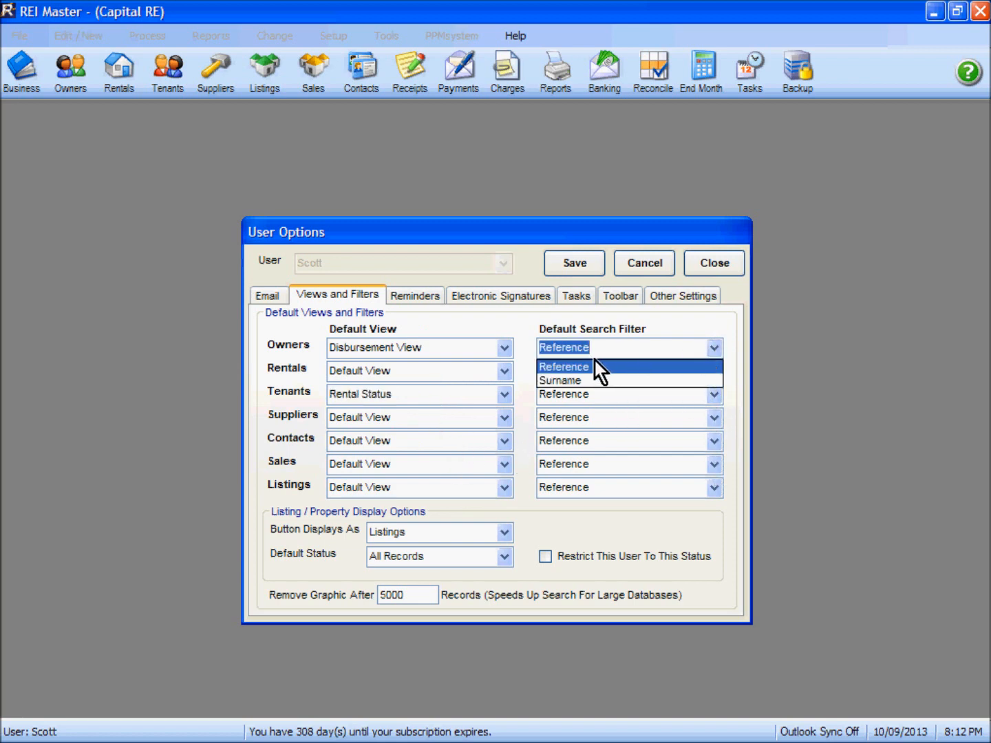
pyautogui.moveTo(575, 388)
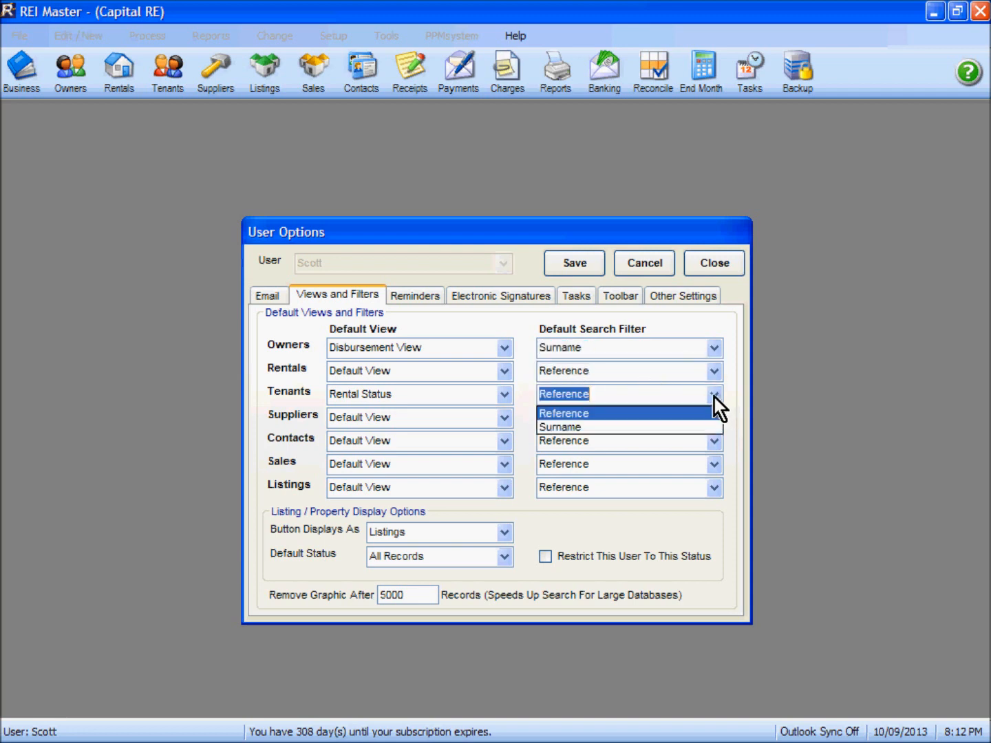
pyautogui.click(559, 426)
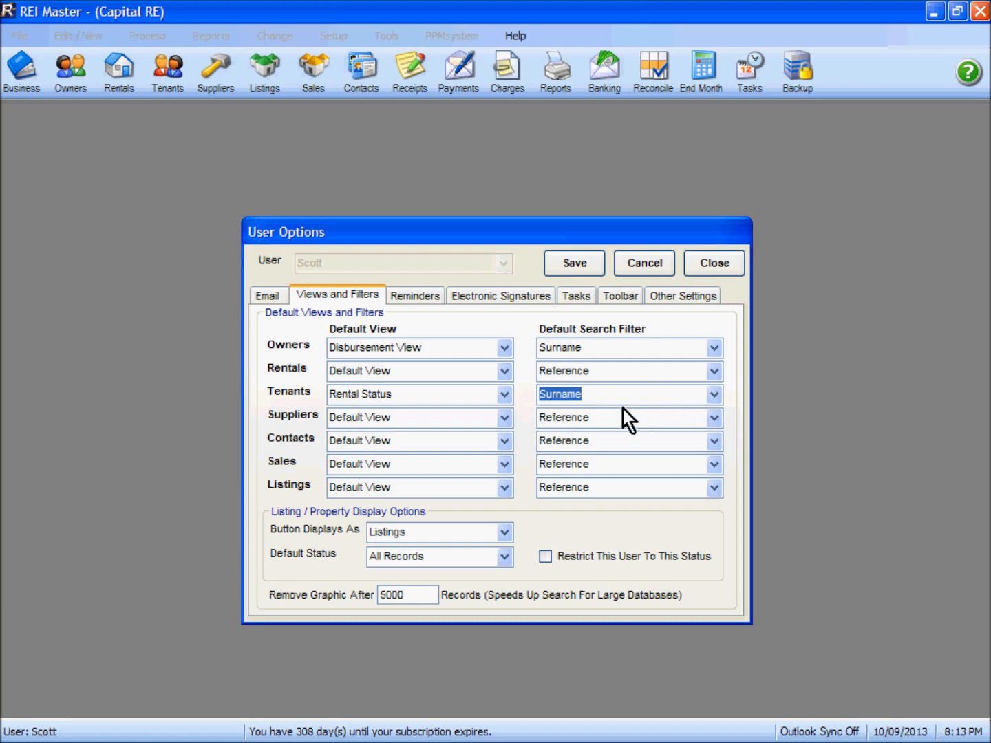
pyautogui.click(415, 294)
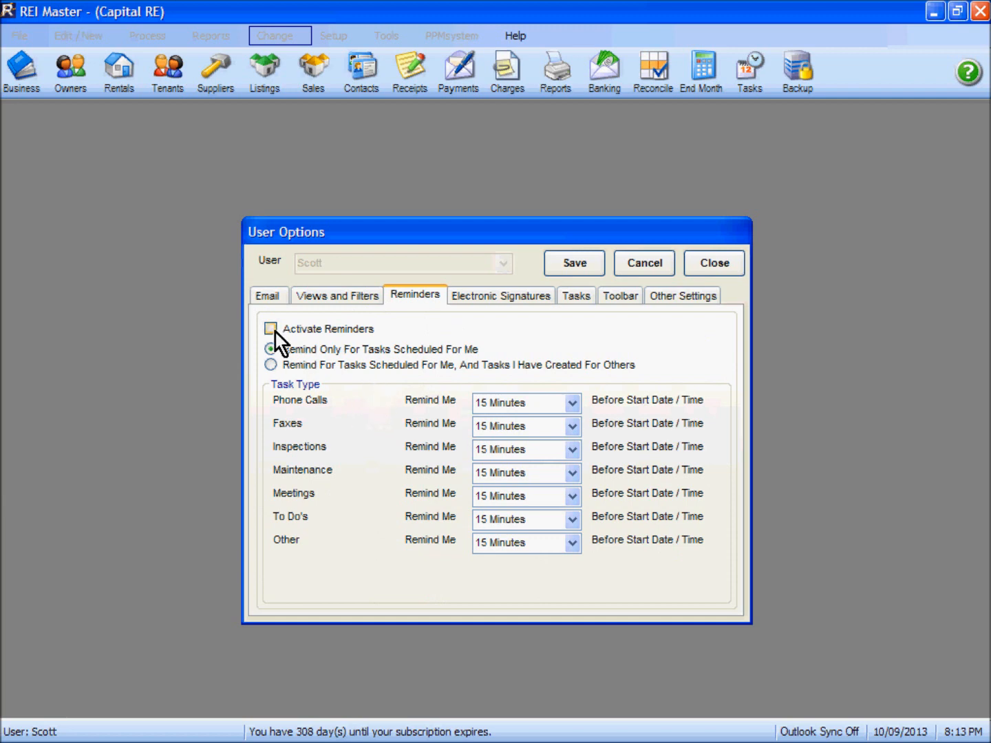
# Activate reminders with Inspections set to remind 2 Weeks ahead, leaving Meetings unchanged.
pyautogui.click(270, 327)
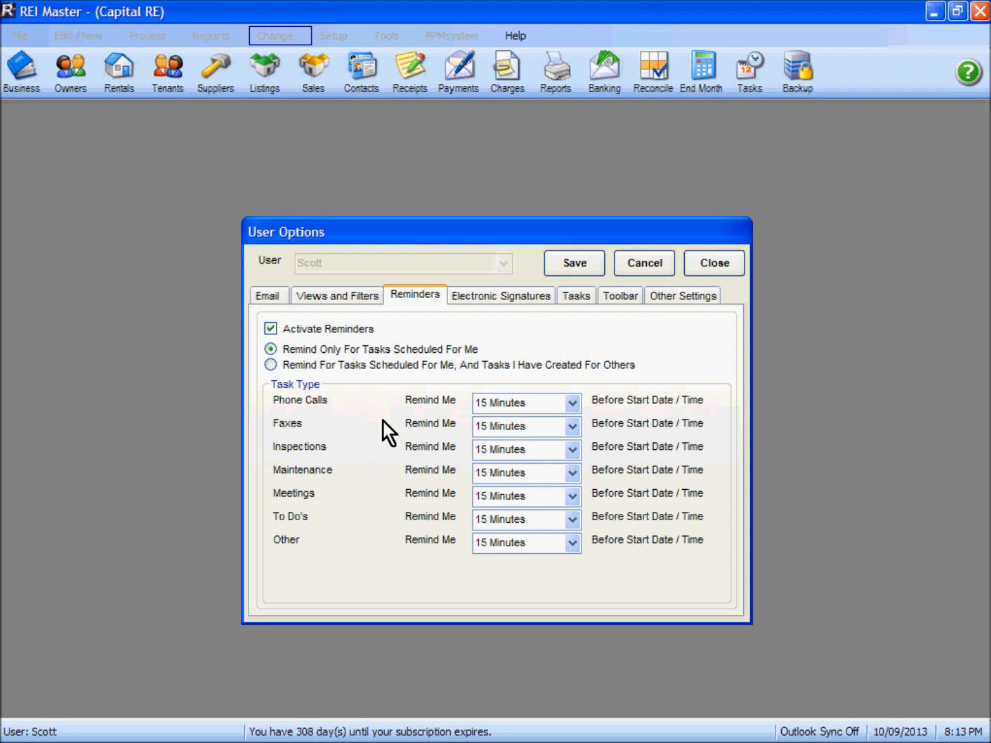
pyautogui.moveTo(479, 390)
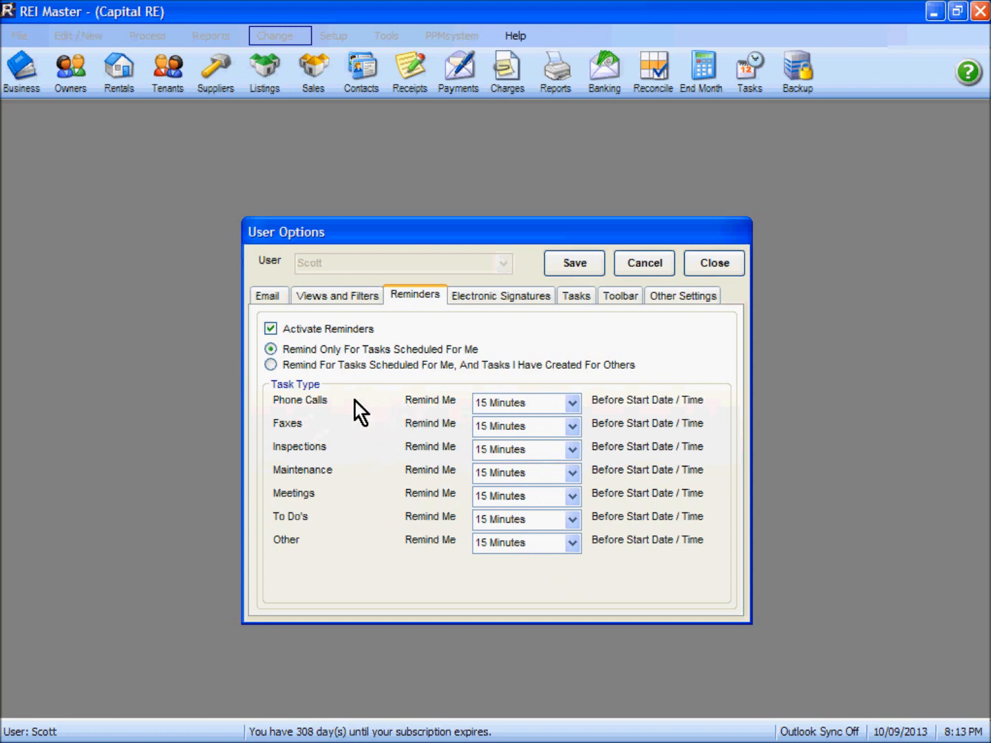
pyautogui.moveTo(427, 468)
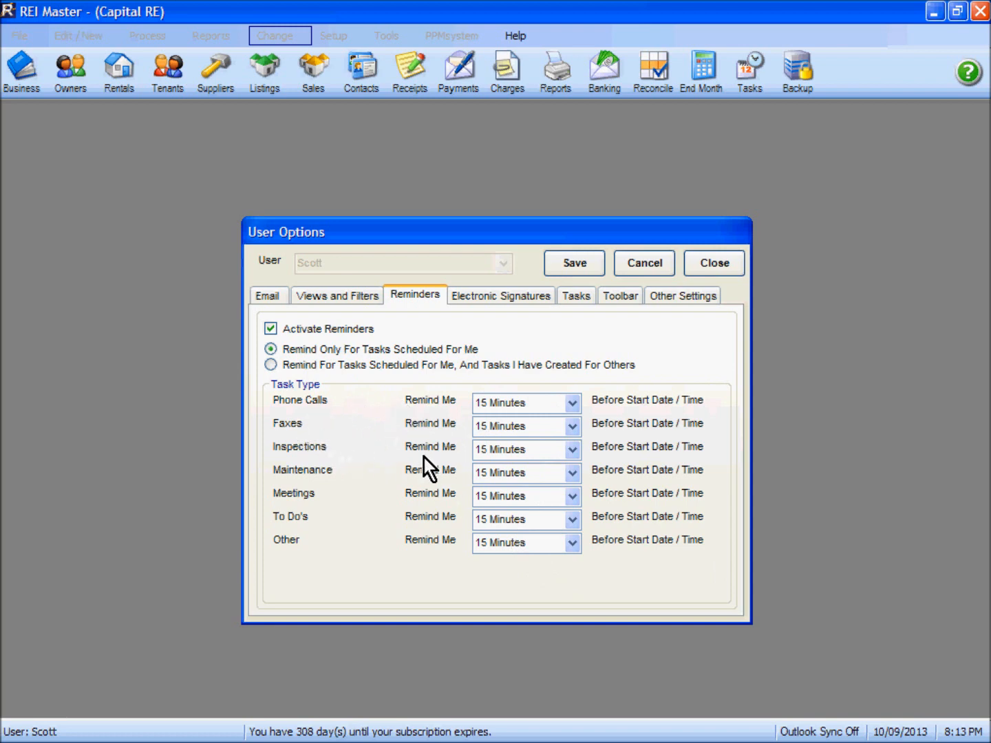
pyautogui.click(570, 448)
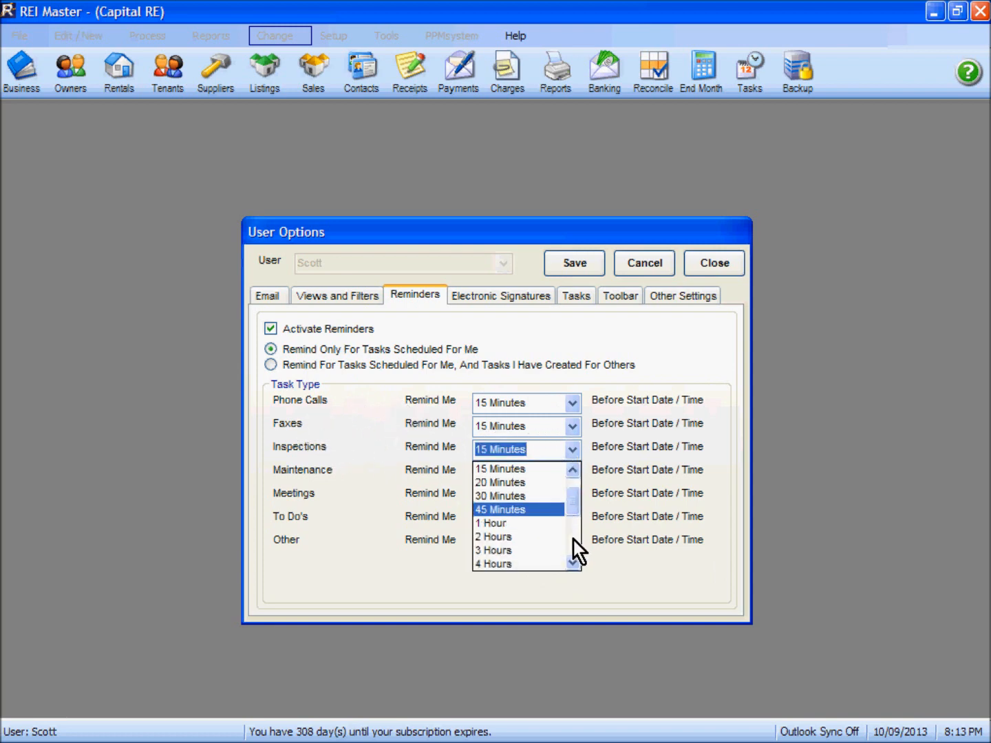
pyautogui.scroll(-3)
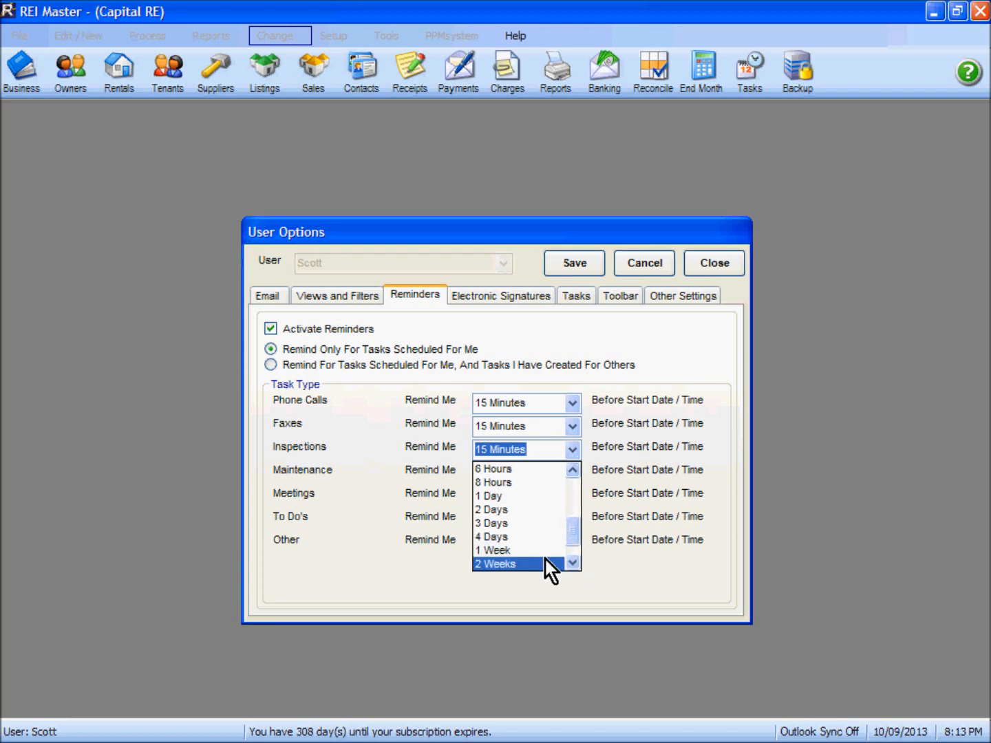
pyautogui.click(504, 563)
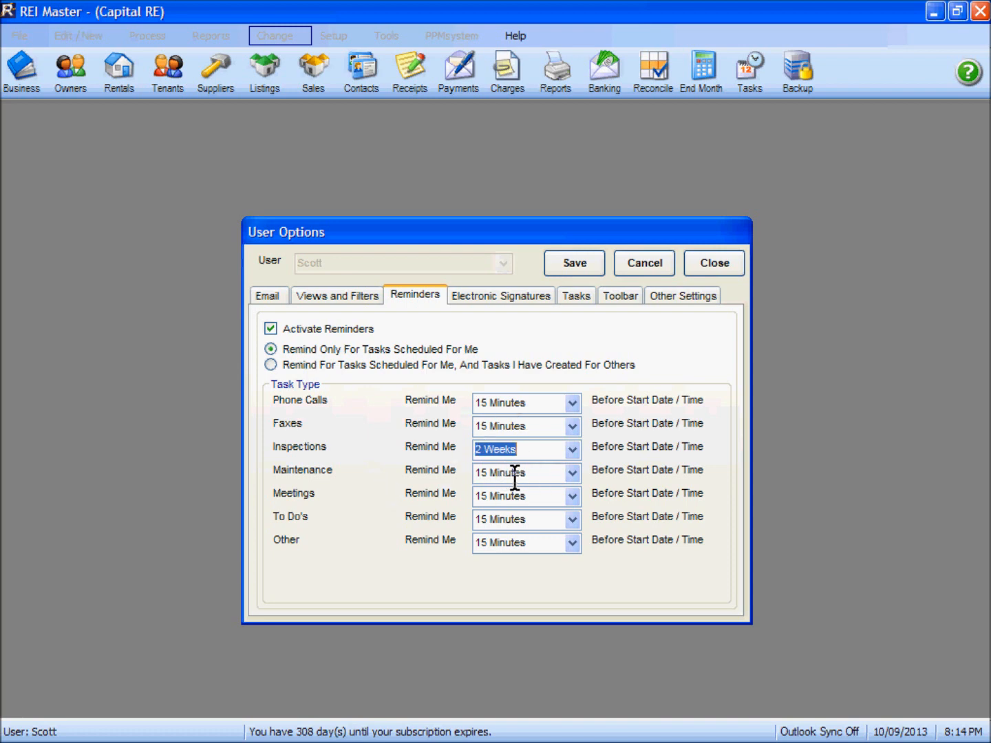
pyautogui.moveTo(402, 468)
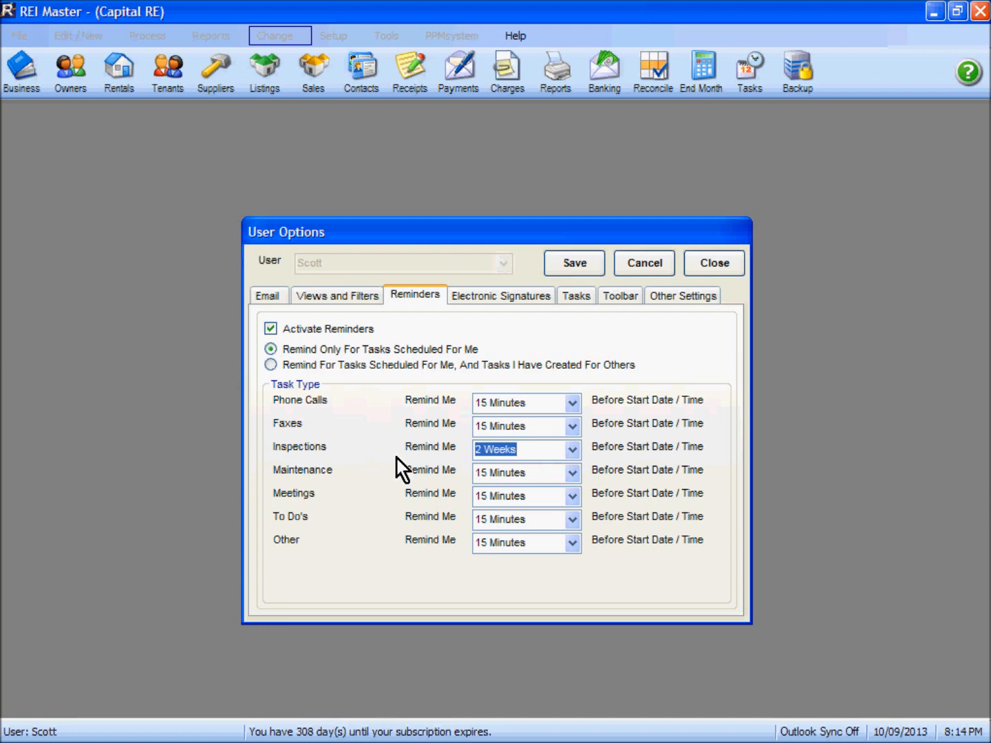
pyautogui.moveTo(387, 516)
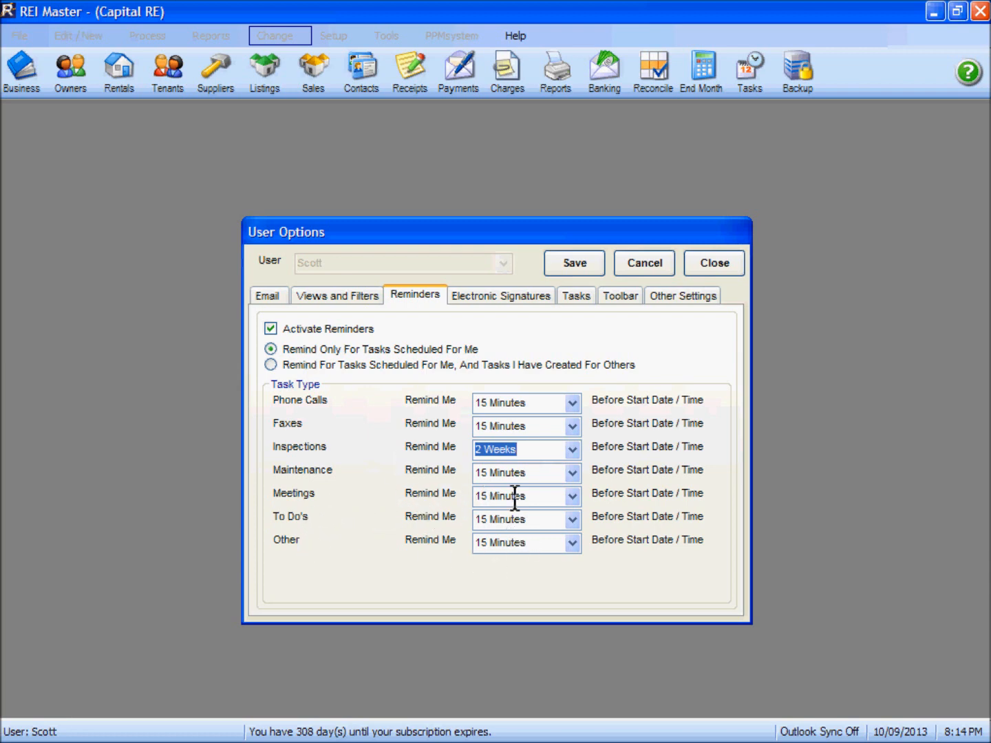
pyautogui.click(580, 495)
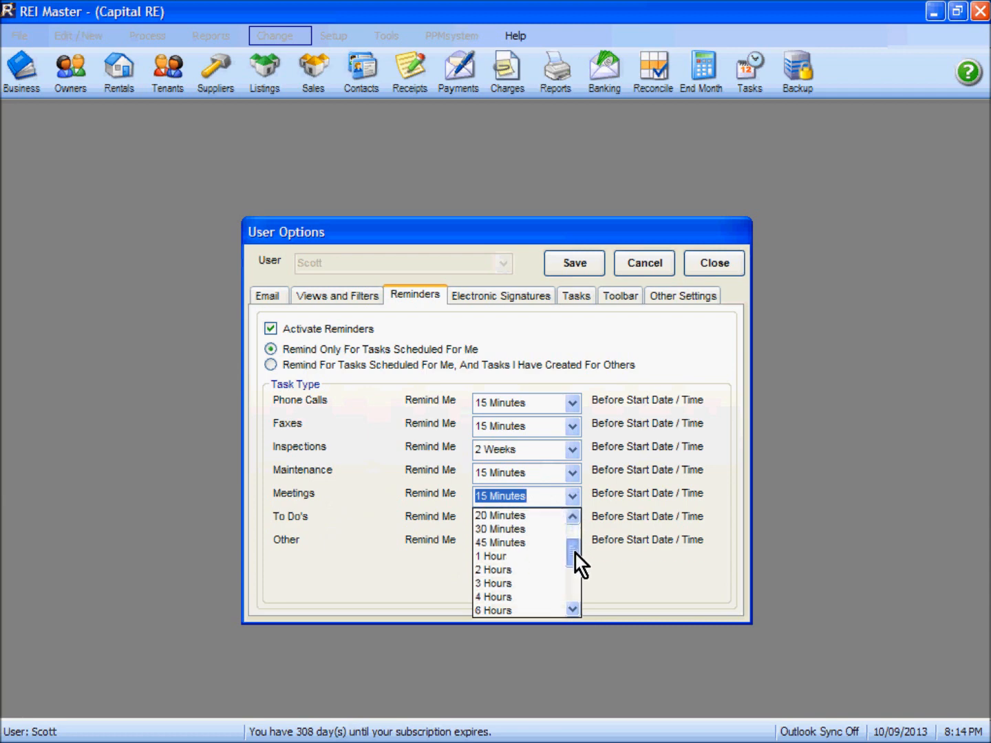
pyautogui.scroll(-3)
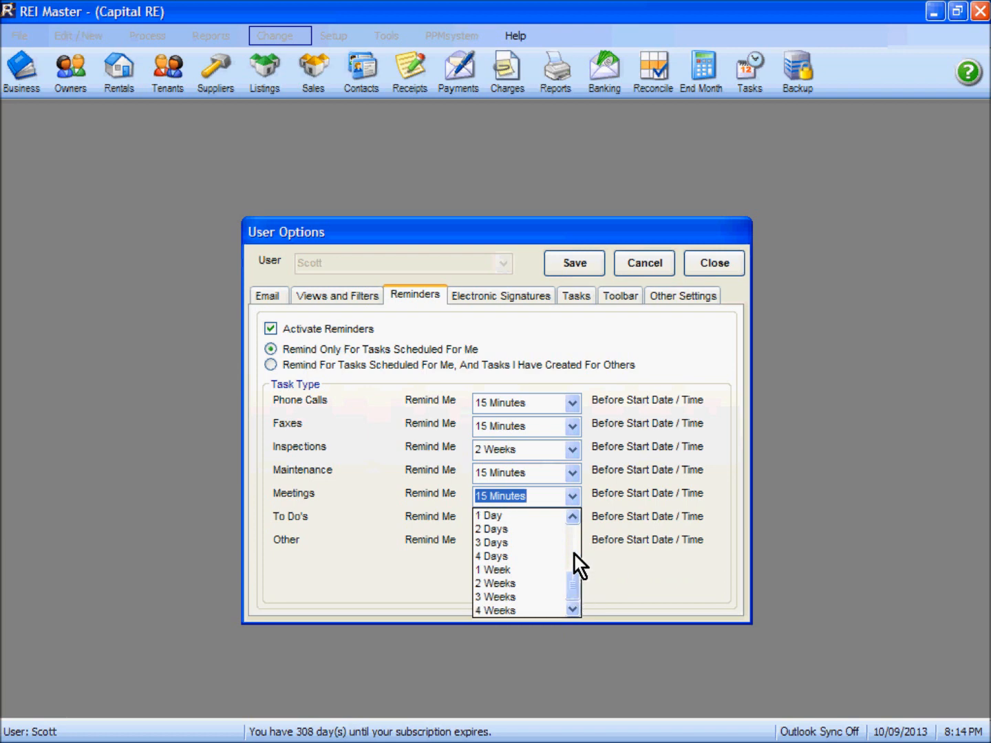
pyautogui.moveTo(653, 481)
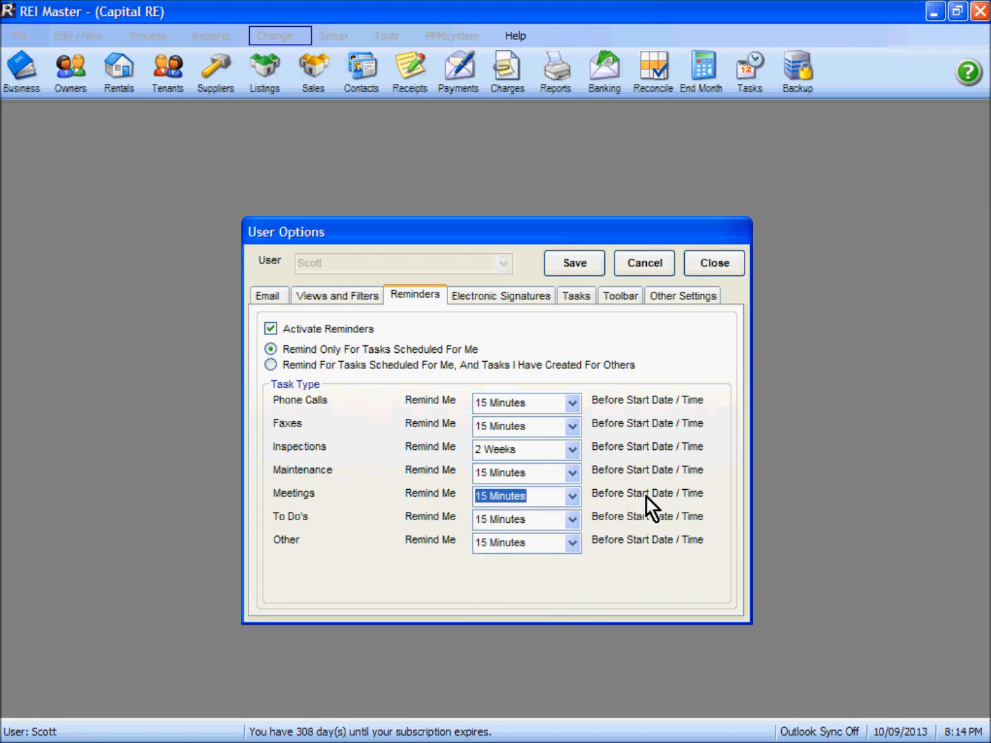
pyautogui.click(501, 294)
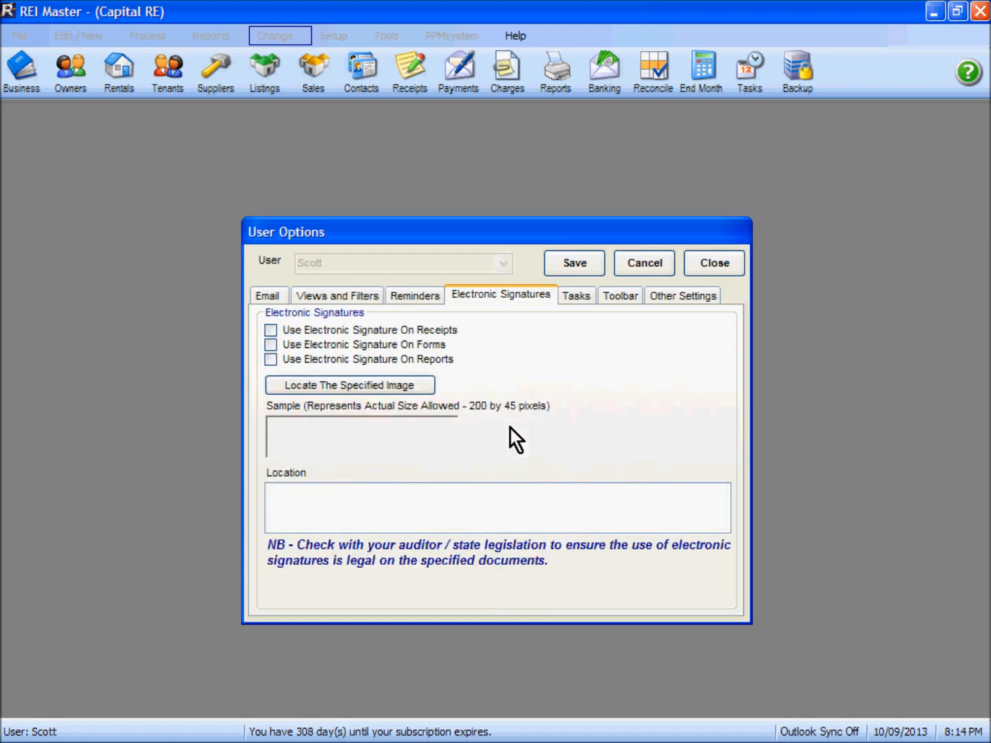
pyautogui.moveTo(599, 385)
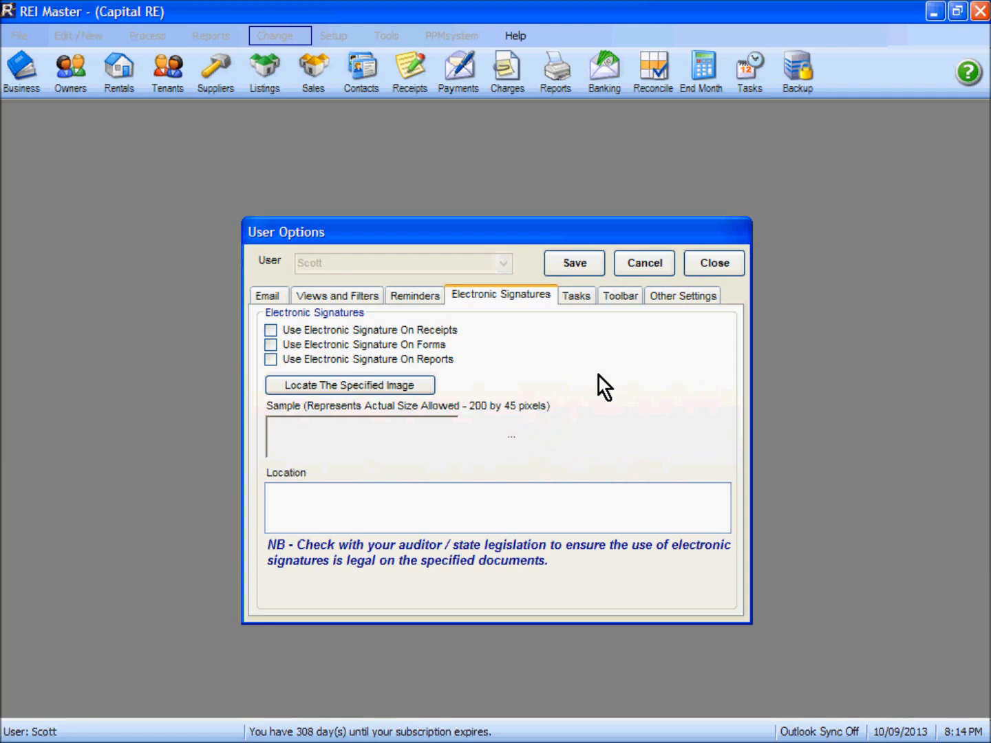
pyautogui.moveTo(471, 490)
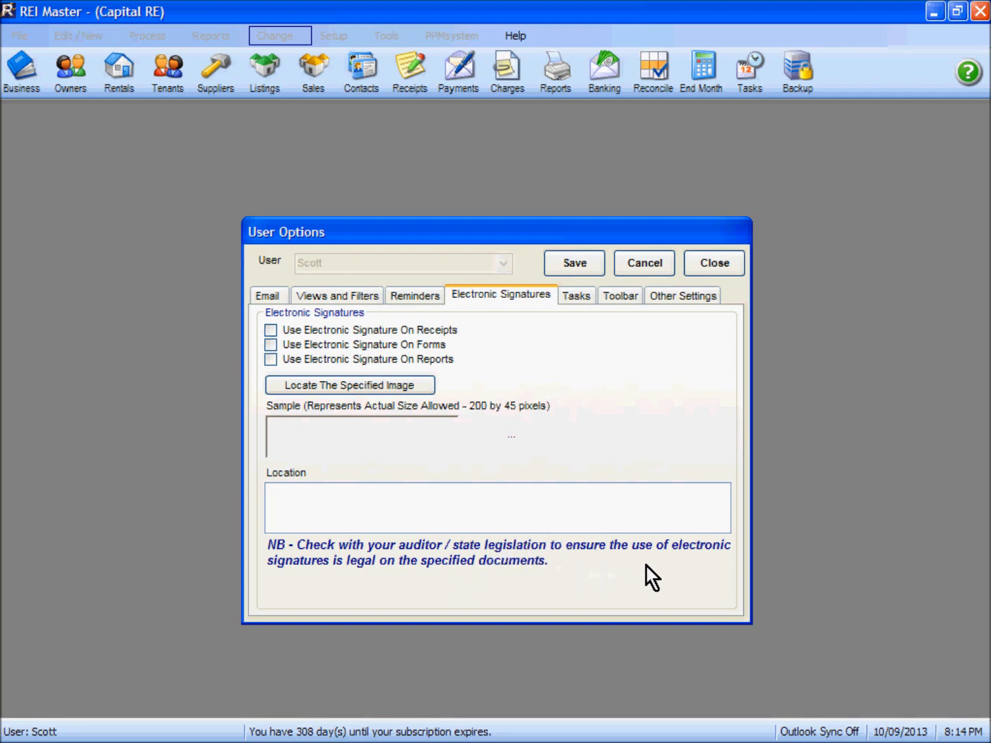
pyautogui.moveTo(440, 589)
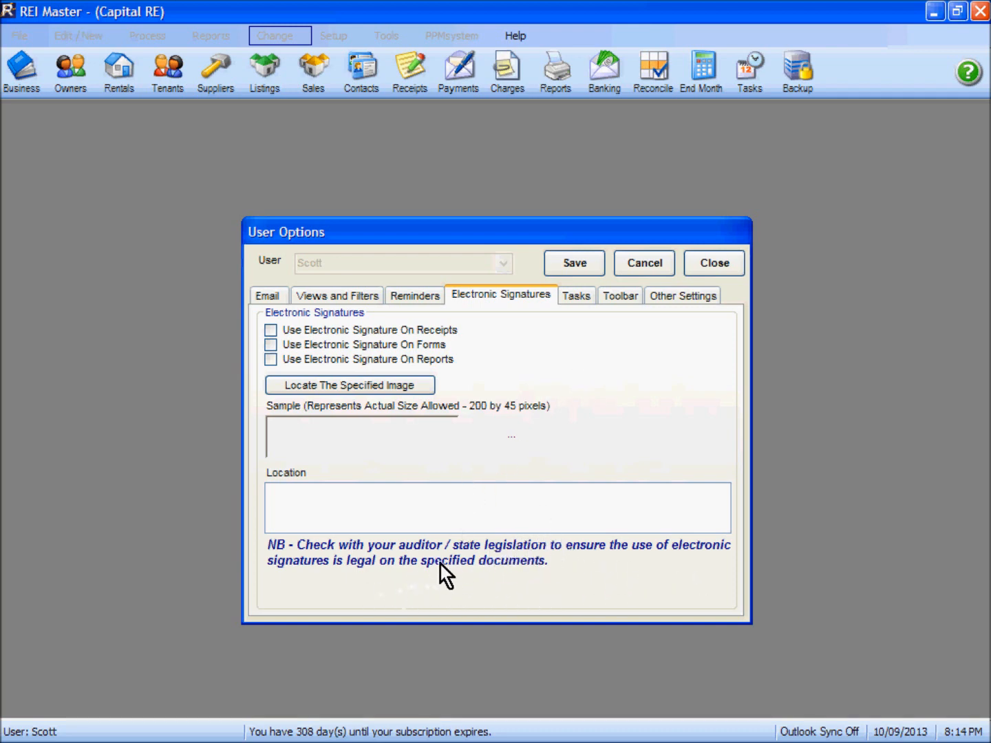
pyautogui.moveTo(578, 346)
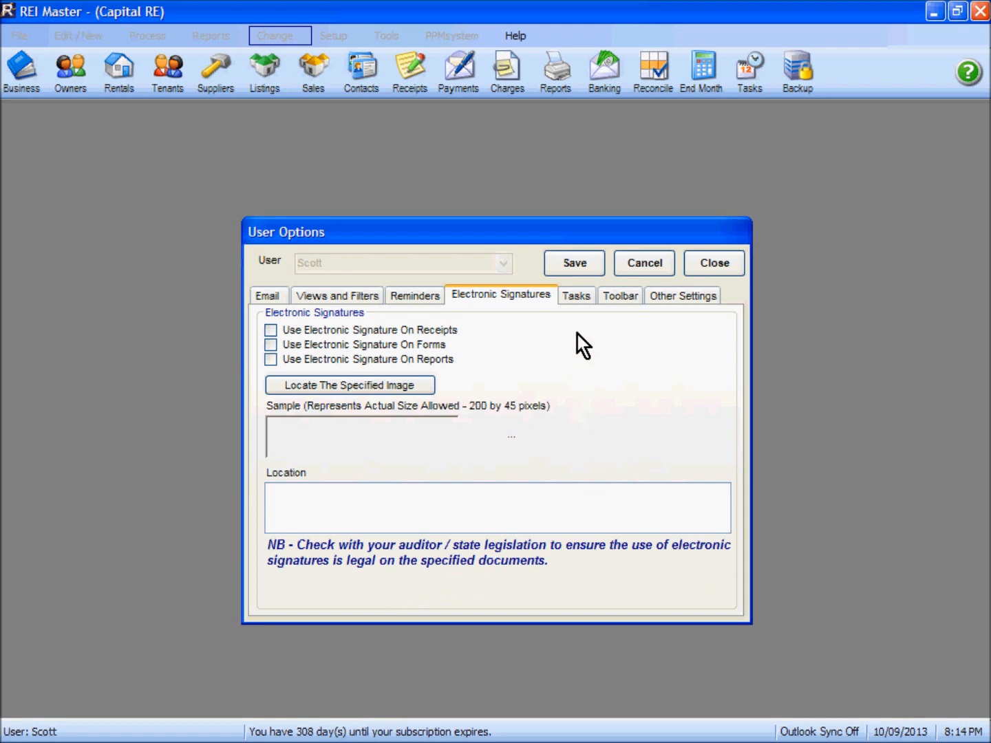
# Leave Electronic Signatures unchanged and move to the Tasks default statuses.
pyautogui.click(576, 294)
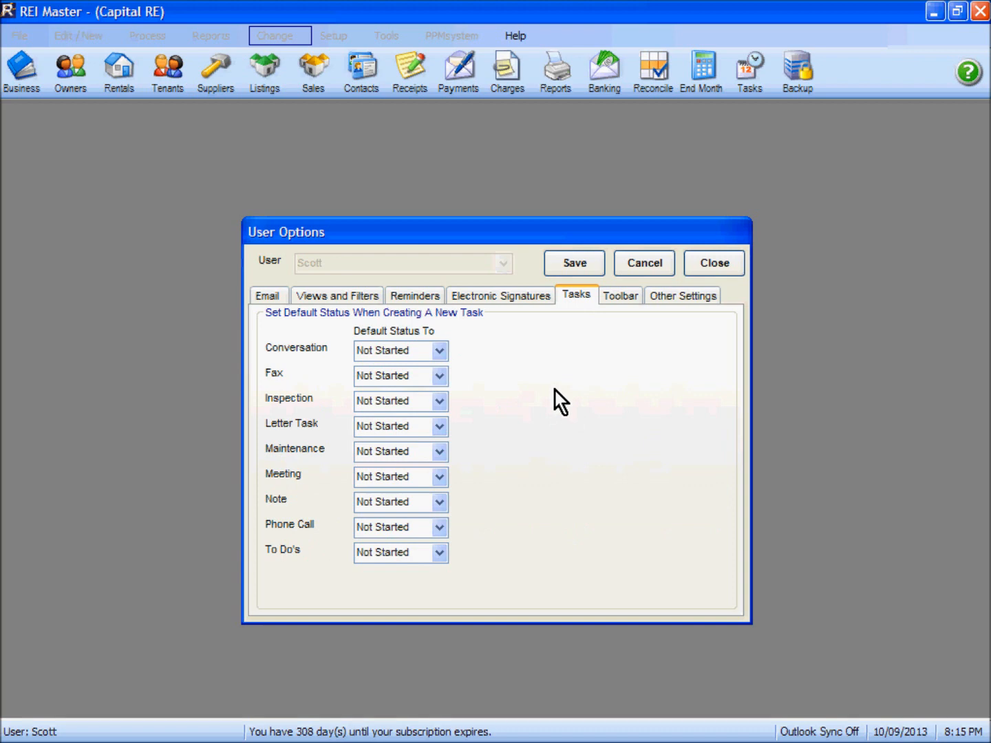
pyautogui.moveTo(289, 421)
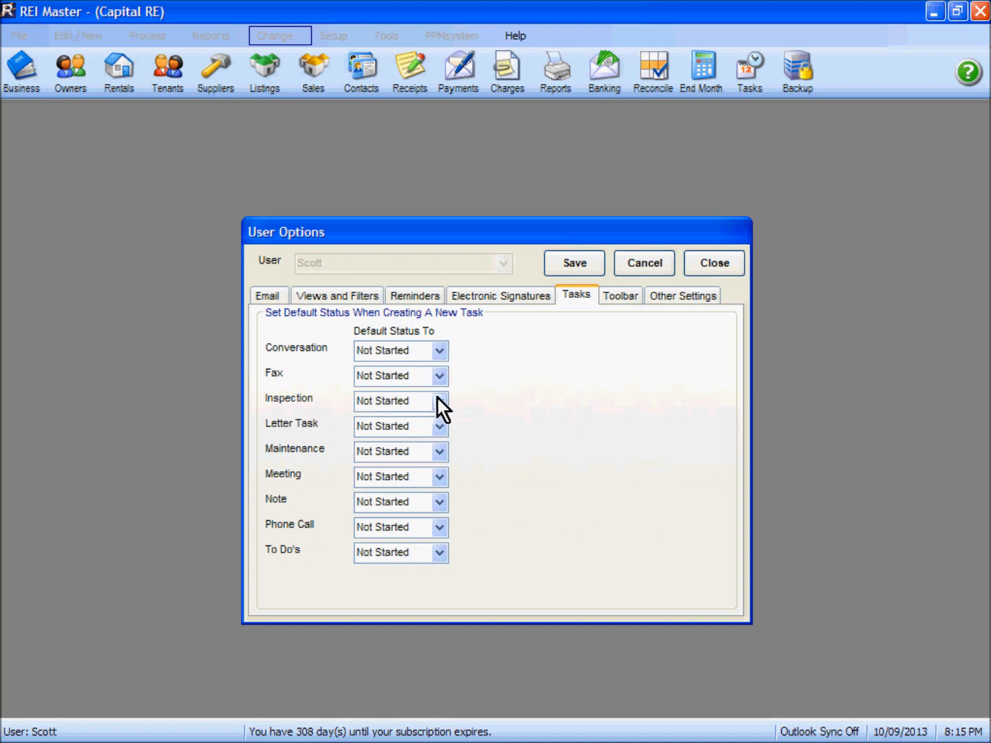
pyautogui.moveTo(441, 462)
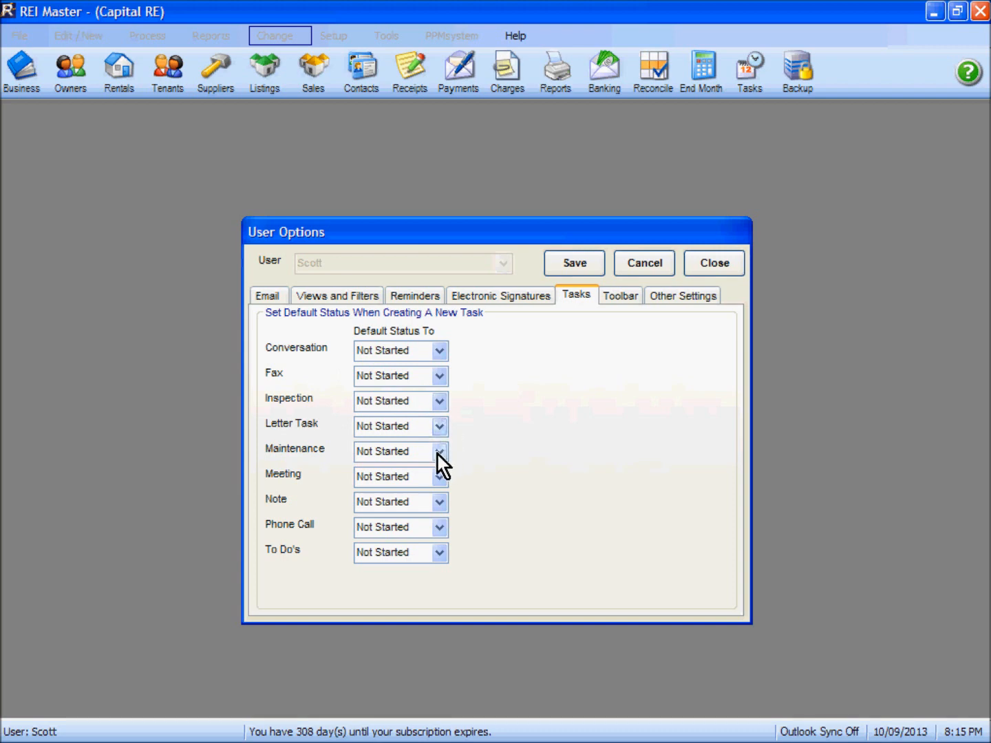
# Make new Maintenance tasks default to In Progress.
pyautogui.click(439, 451)
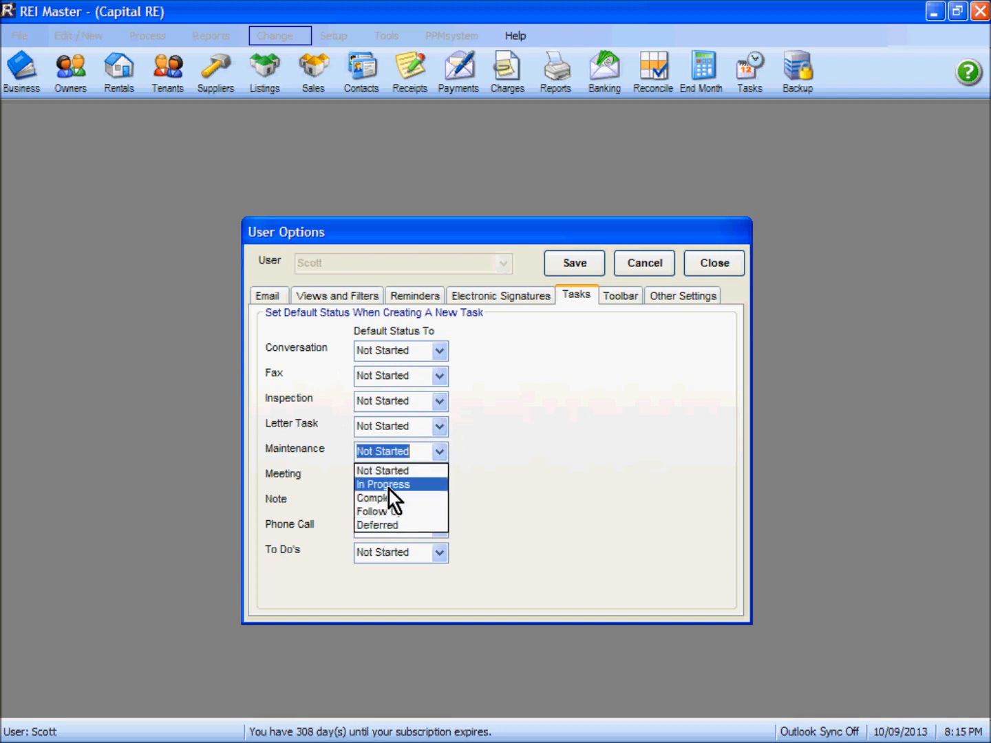
pyautogui.click(381, 484)
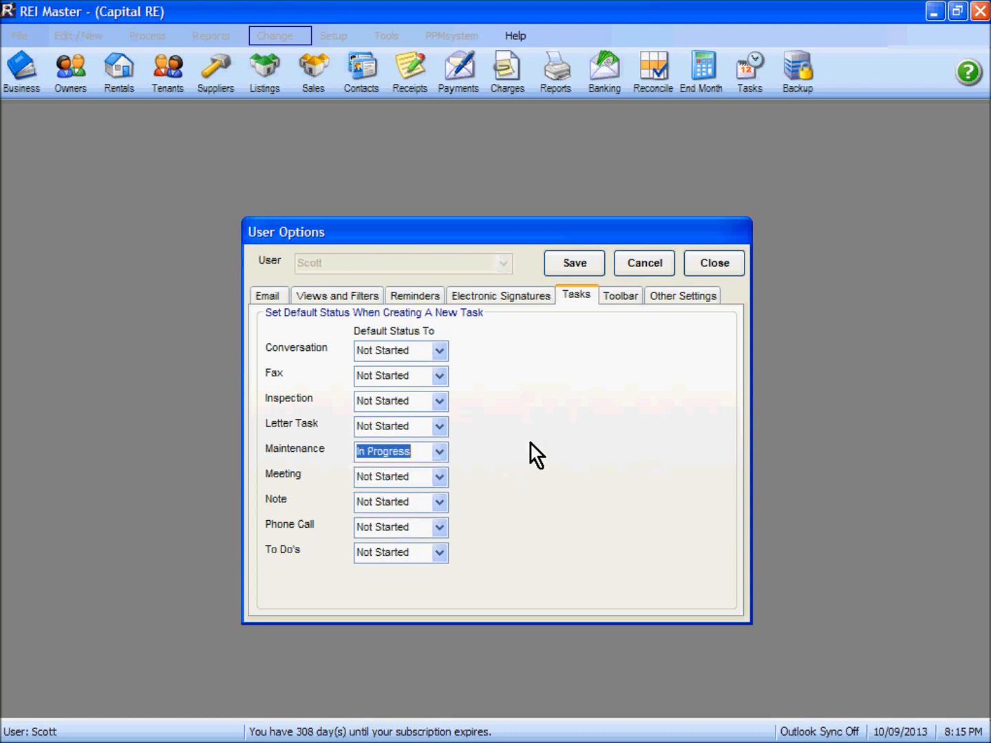
pyautogui.moveTo(586, 360)
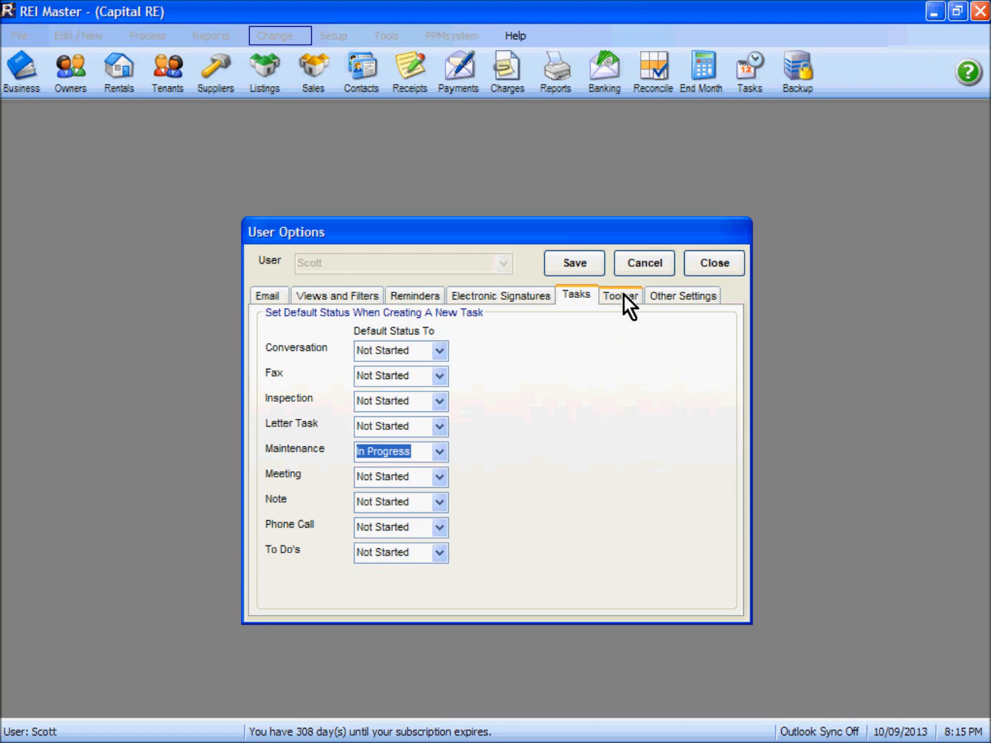
pyautogui.click(620, 294)
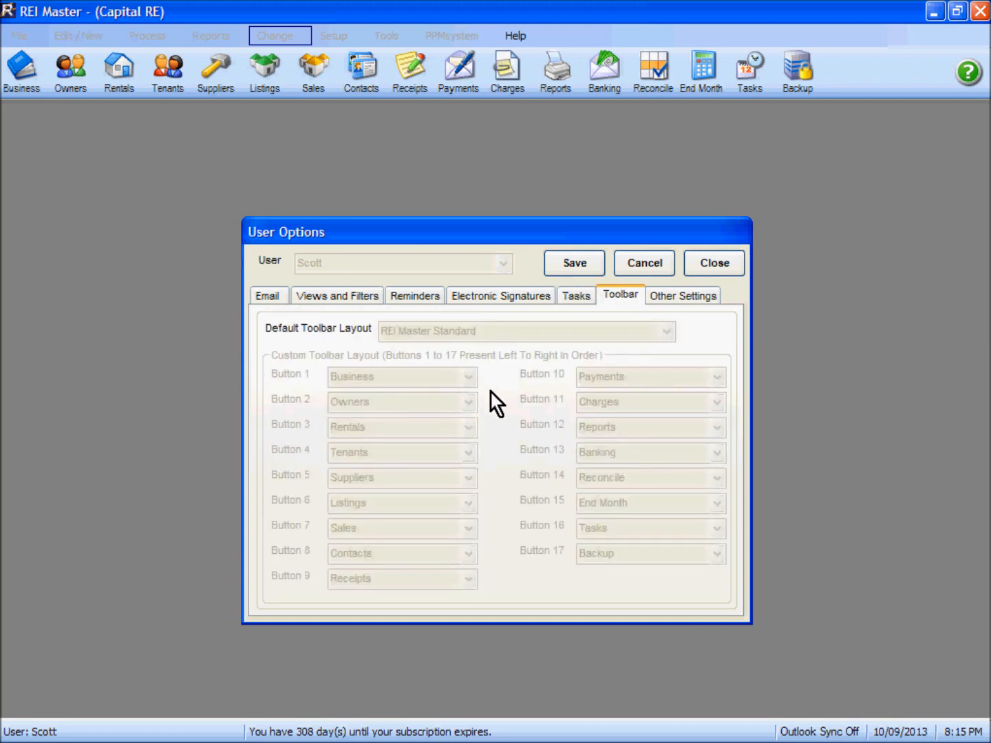
pyautogui.moveTo(507, 391)
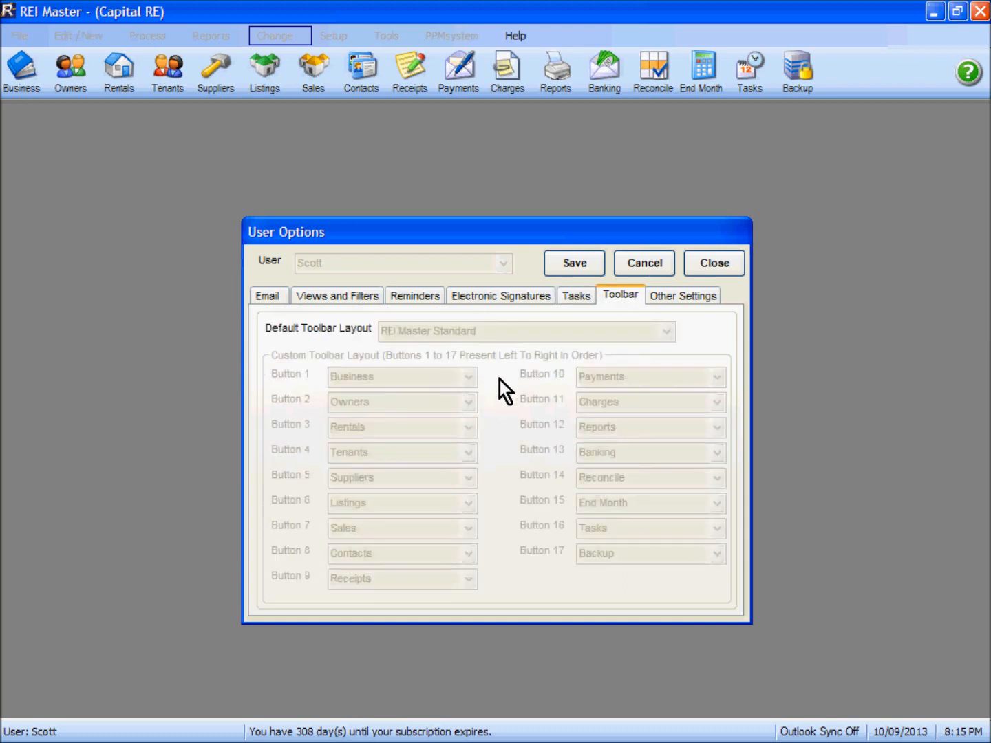
pyautogui.moveTo(497, 399)
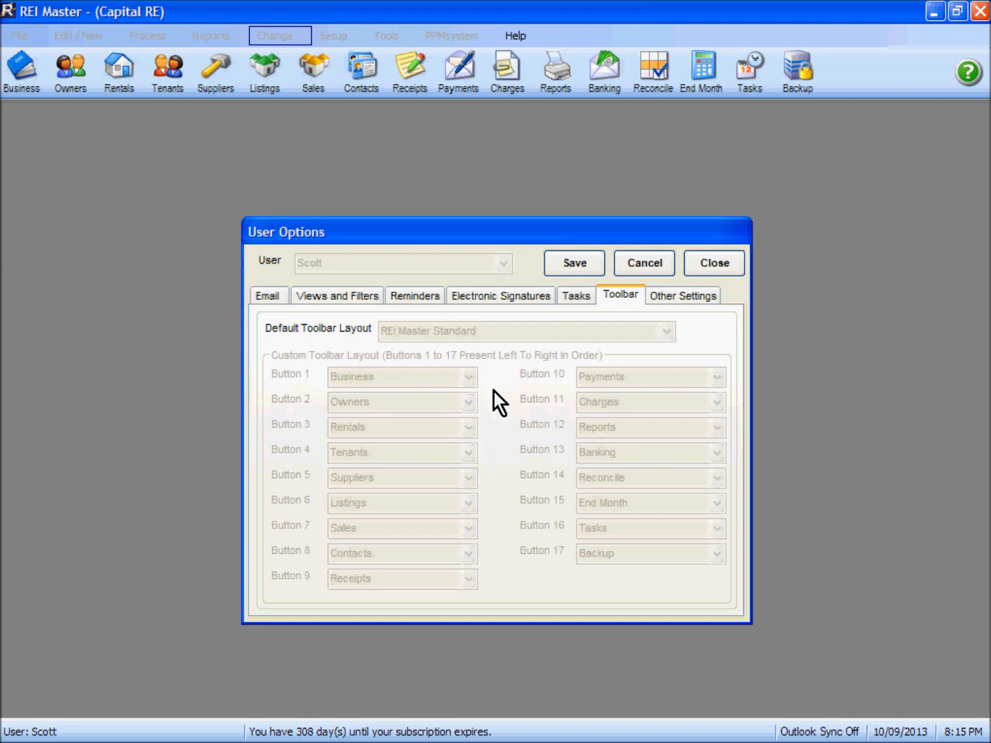
# Review Other Settings and save Scott's user options.
pyautogui.click(682, 294)
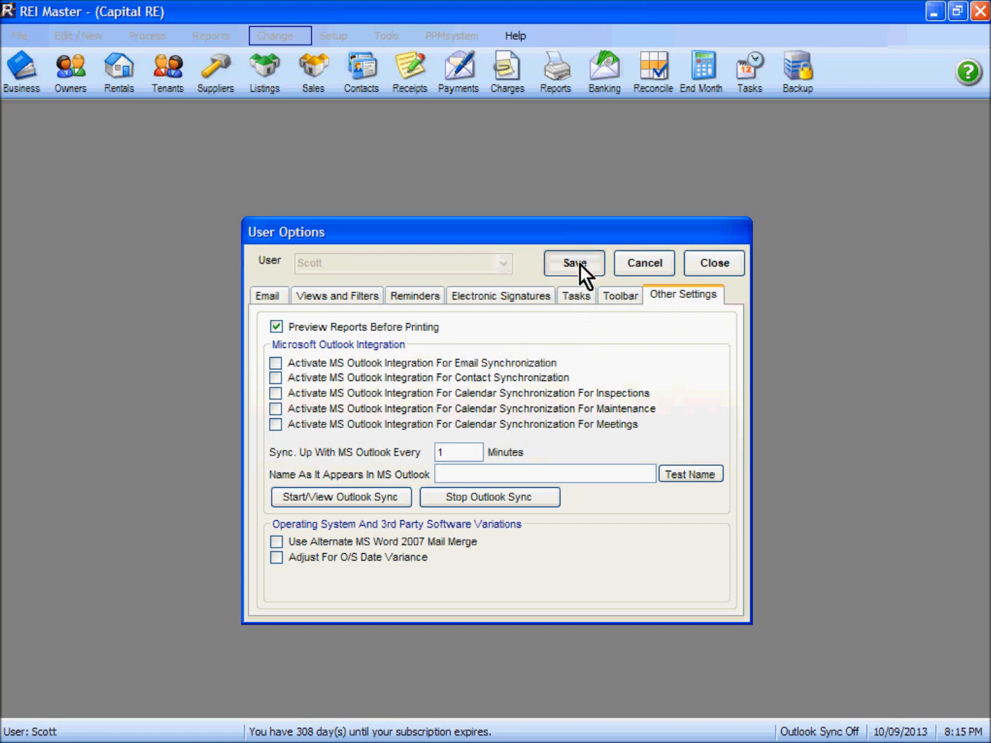
pyautogui.click(574, 262)
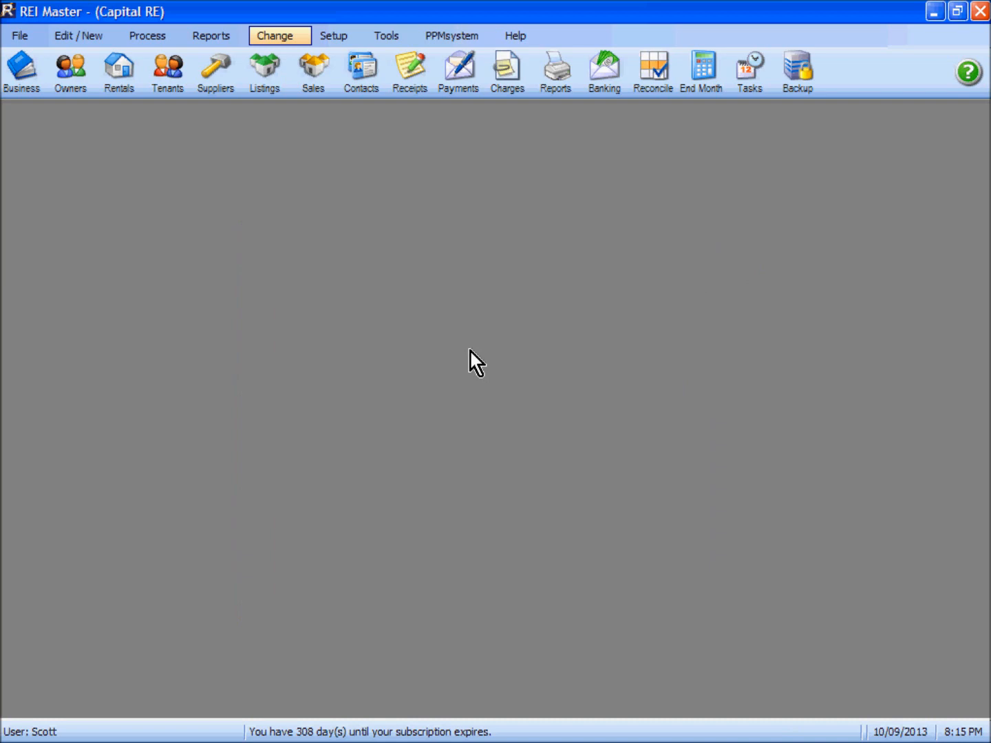
pyautogui.moveTo(110, 130)
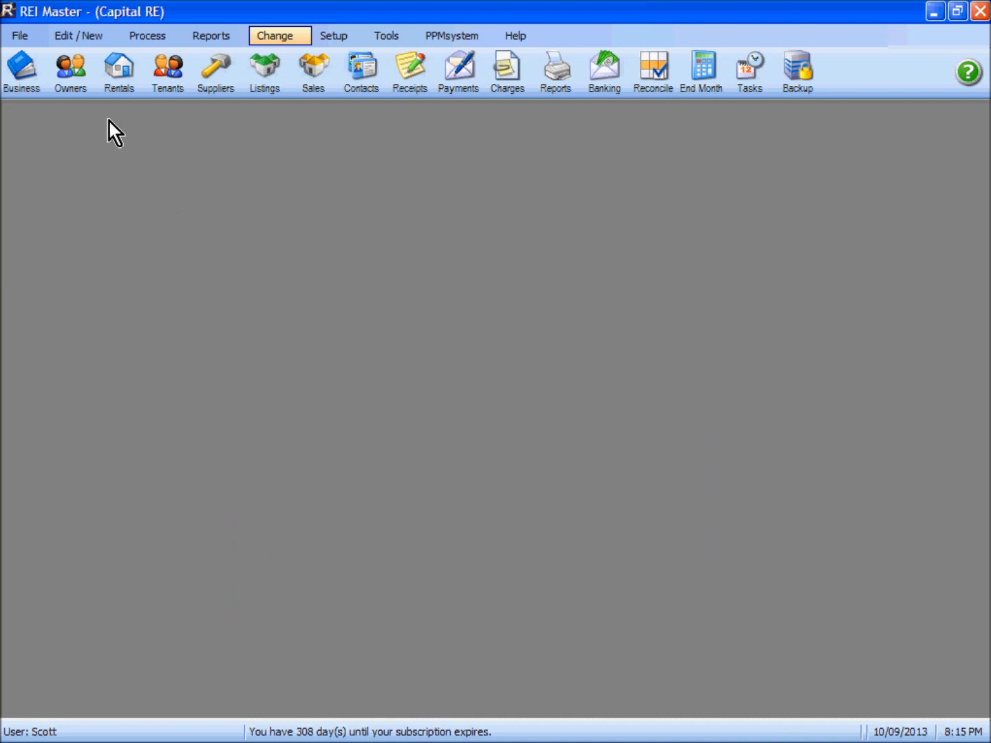
# Open the Owners list, switch between Default View and Disbursement View, and confirm Surname search.
pyautogui.click(69, 66)
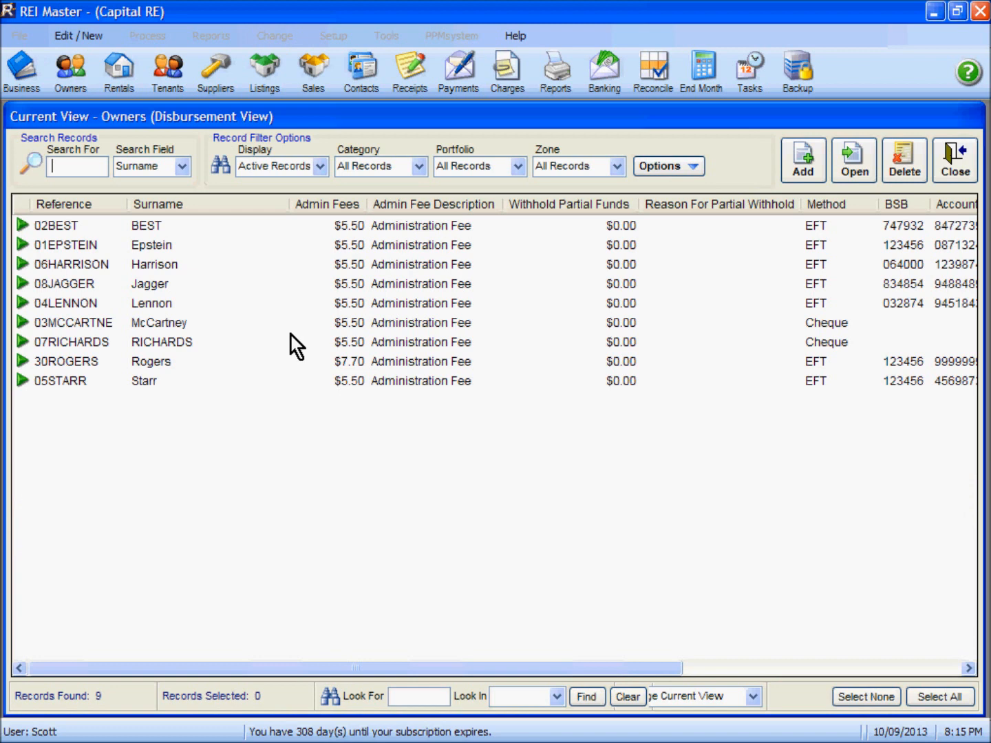
pyautogui.moveTo(535, 488)
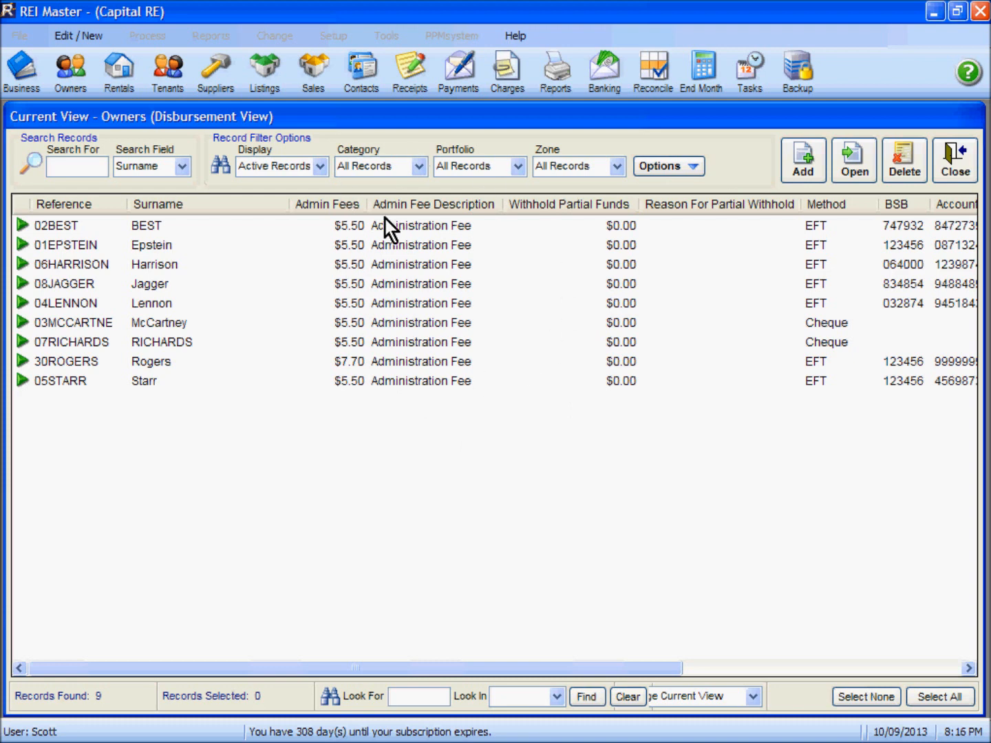
pyautogui.click(752, 697)
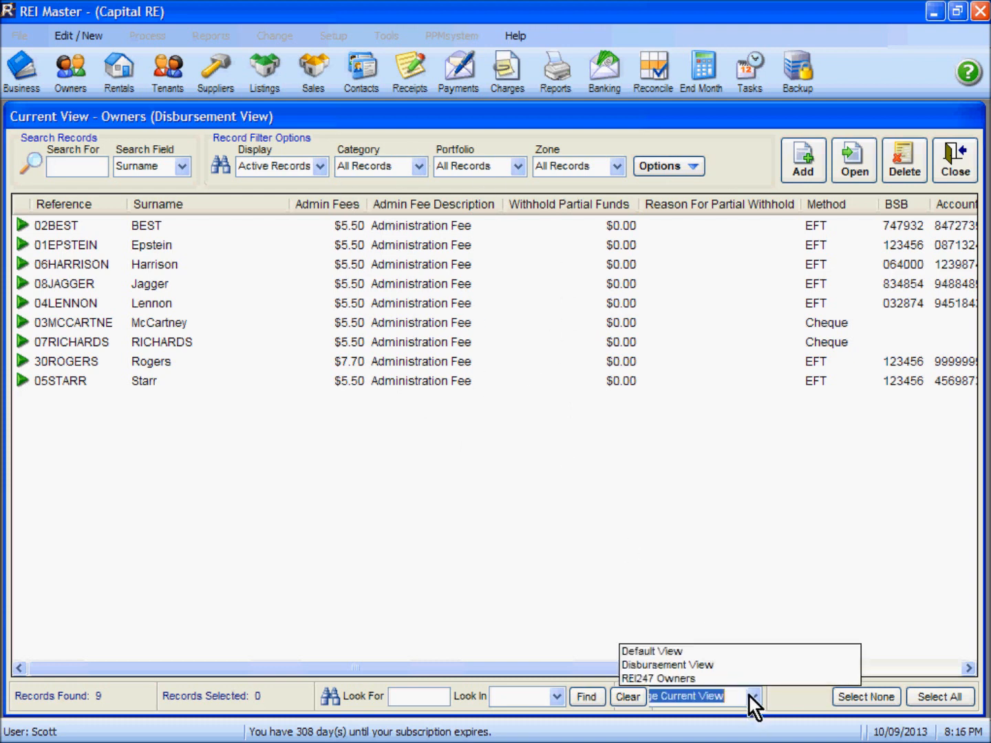
pyautogui.click(652, 649)
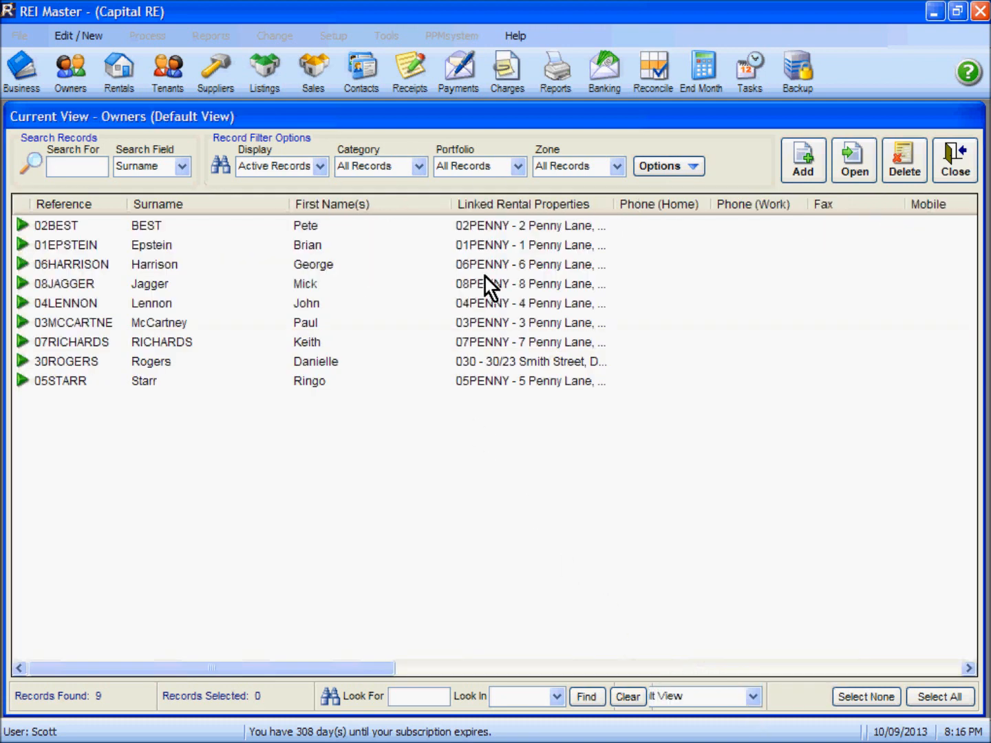
pyautogui.moveTo(754, 702)
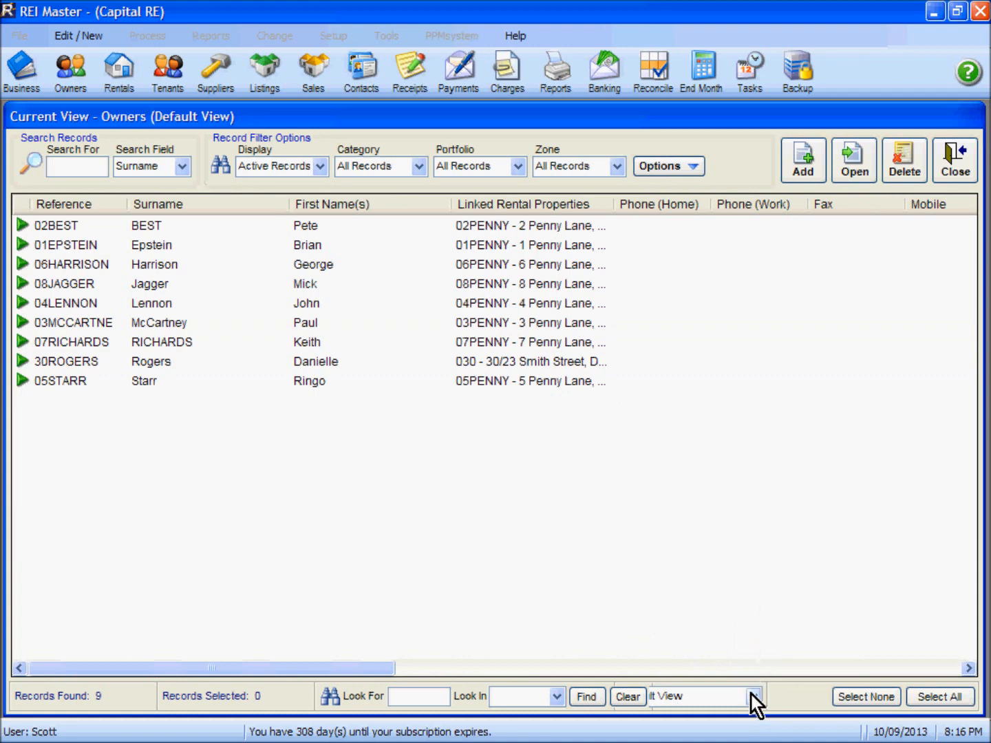
pyautogui.click(749, 696)
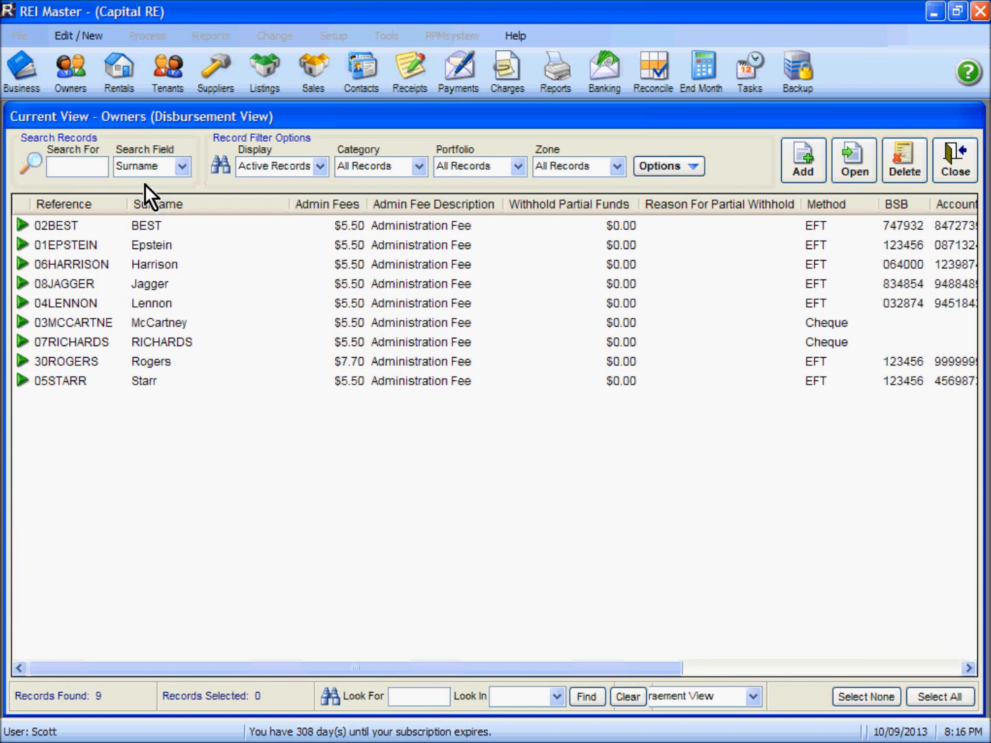
pyautogui.moveTo(163, 173)
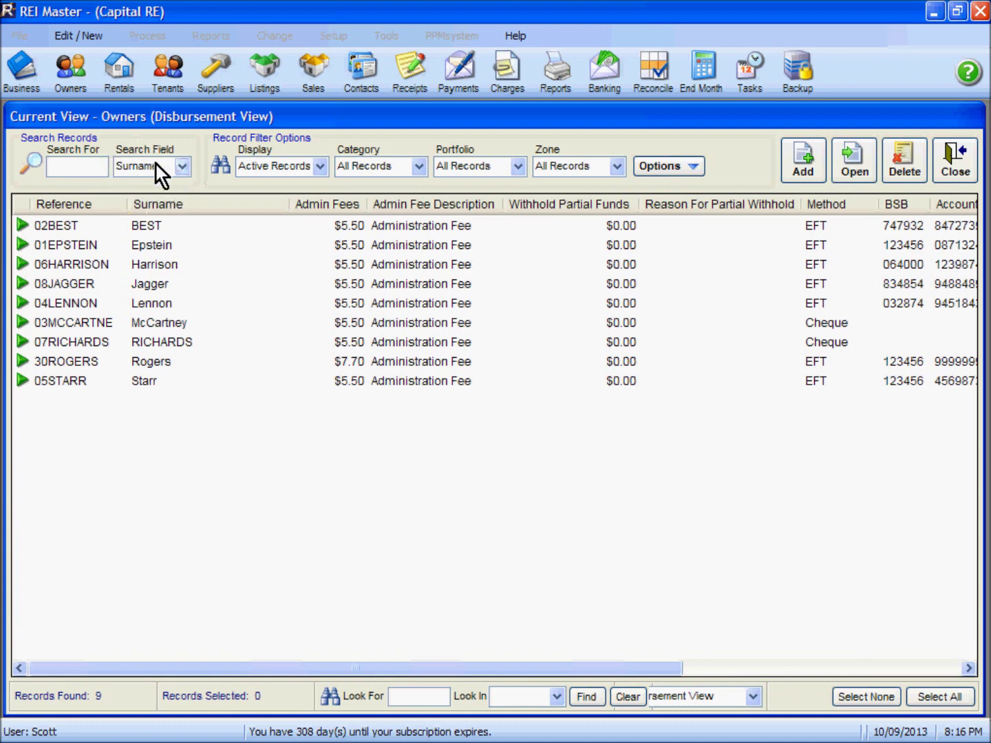
pyautogui.click(182, 165)
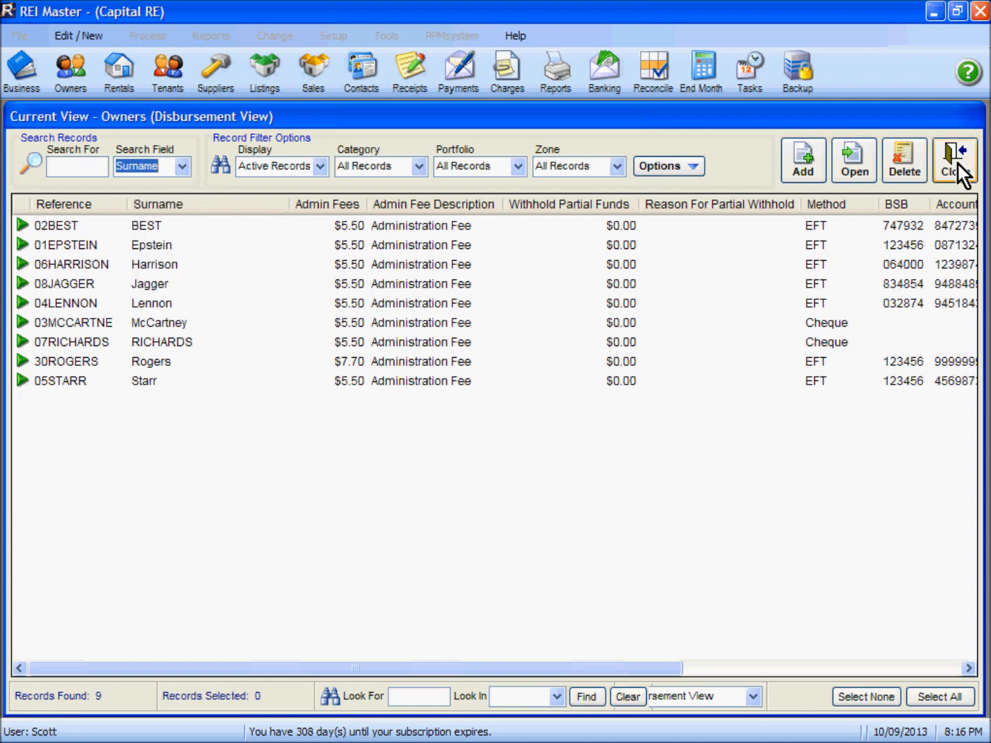
# Close Owners and open the Tenants list in its Rental Status view.
pyautogui.click(950, 159)
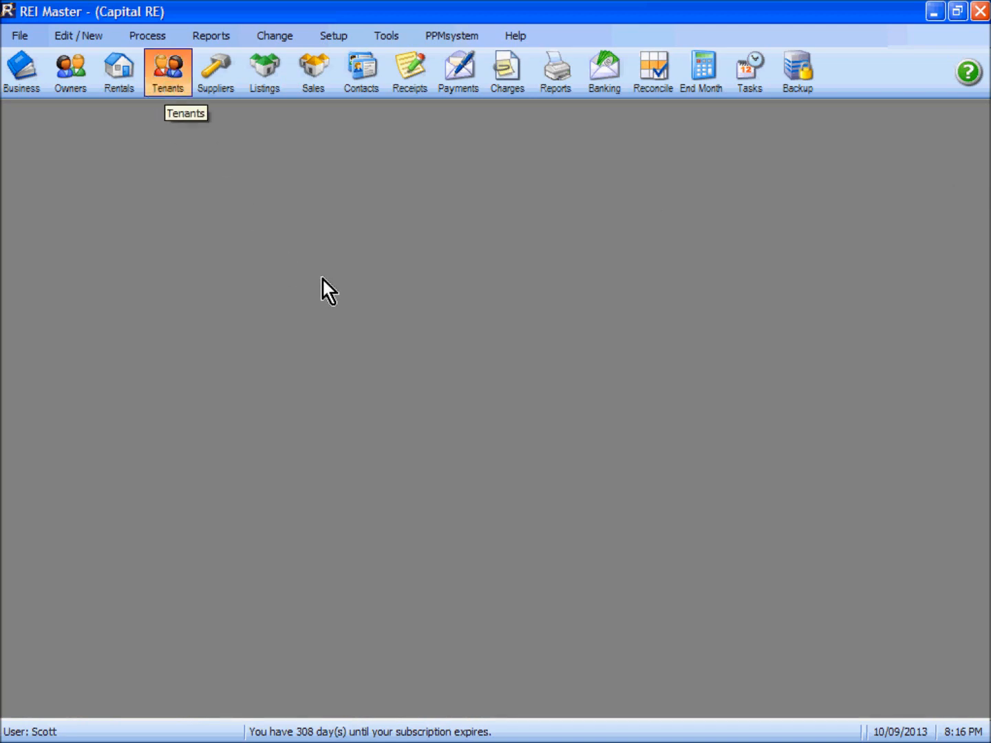
pyautogui.click(168, 71)
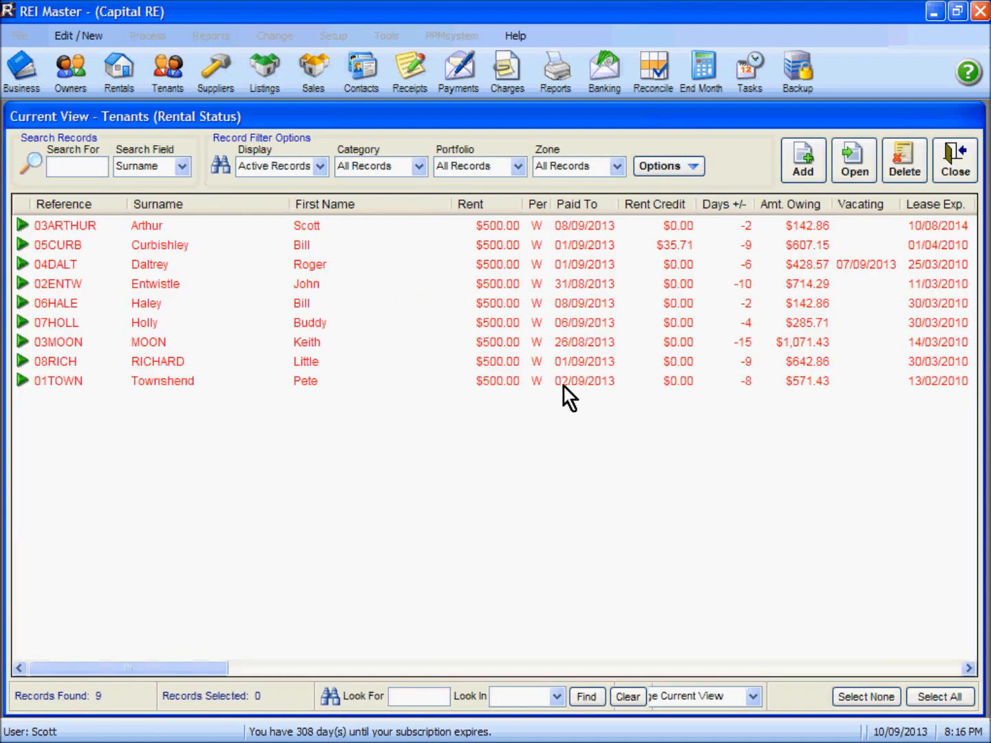
pyautogui.moveTo(693, 311)
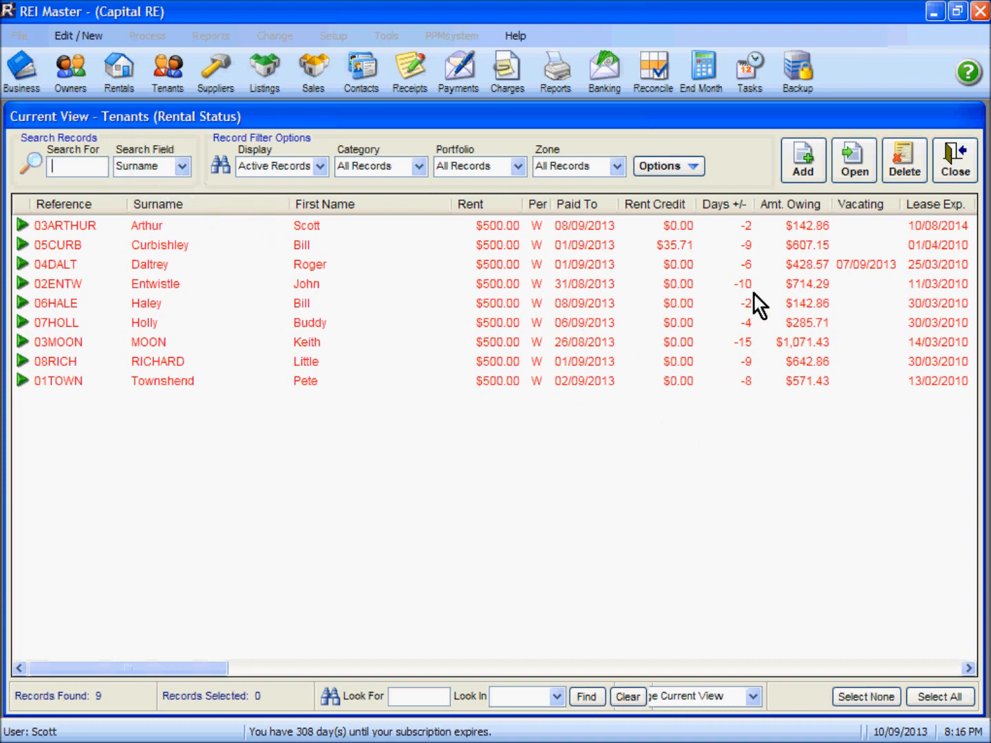
pyautogui.moveTo(860, 265)
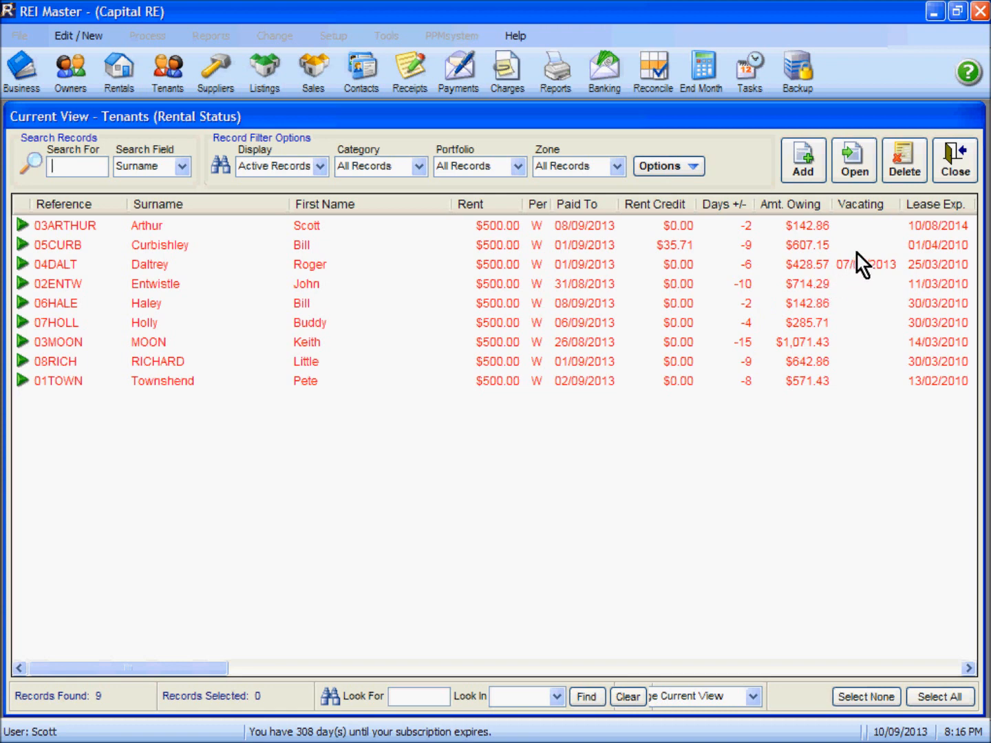
# Close the Tenants list window, leaving the empty REI Master main window.
pyautogui.click(955, 154)
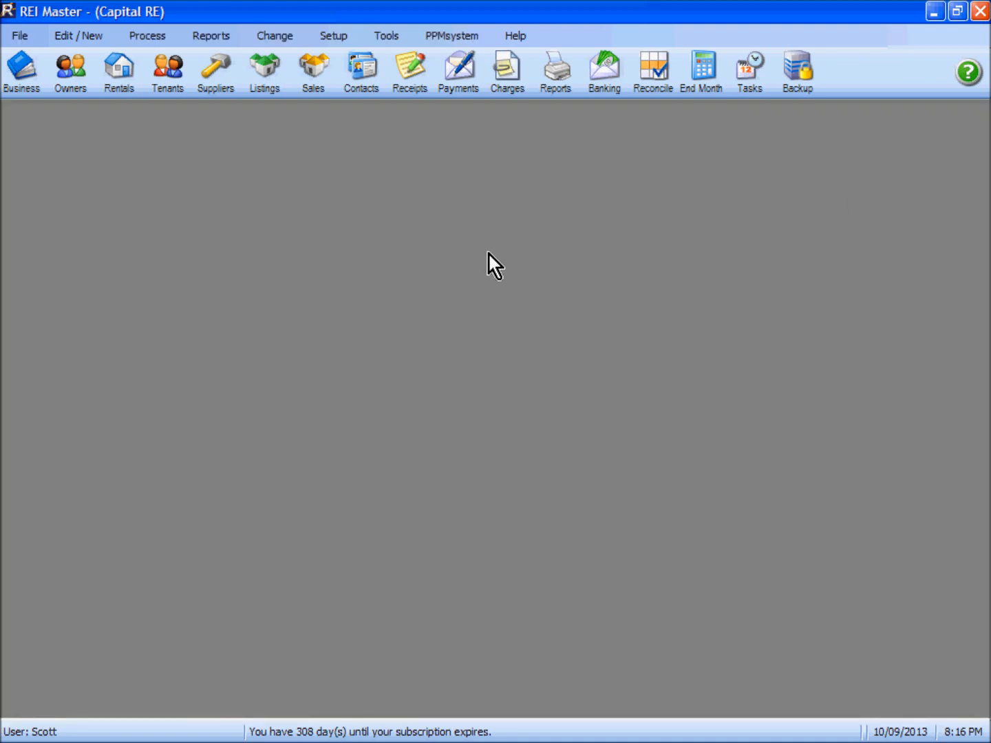
pyautogui.moveTo(484, 374)
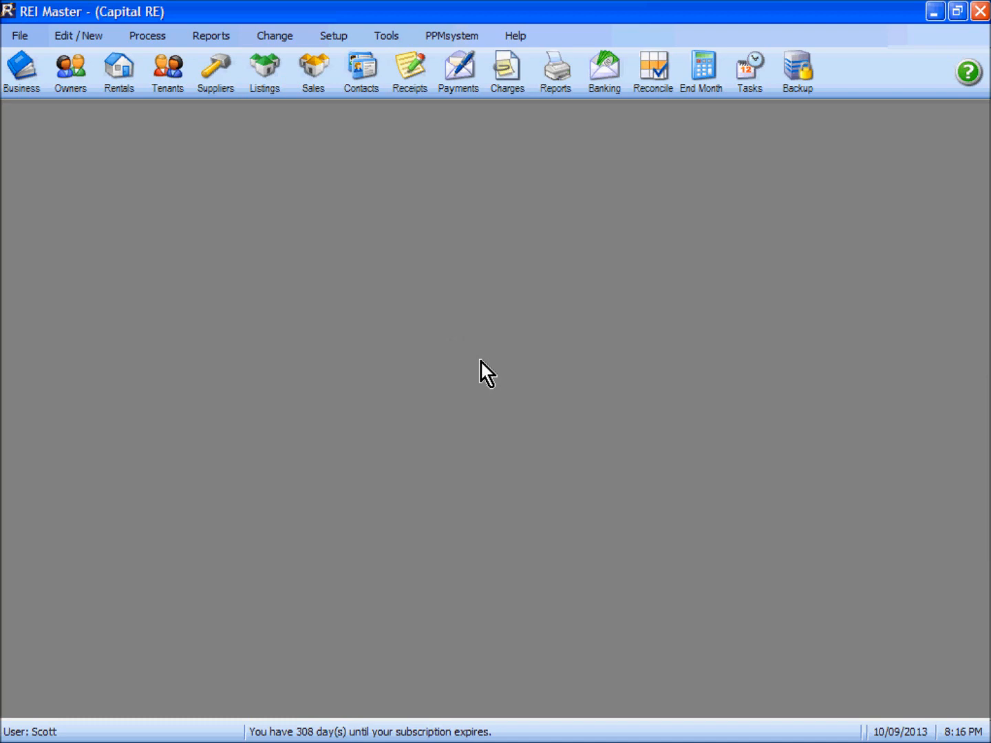
pyautogui.moveTo(473, 374)
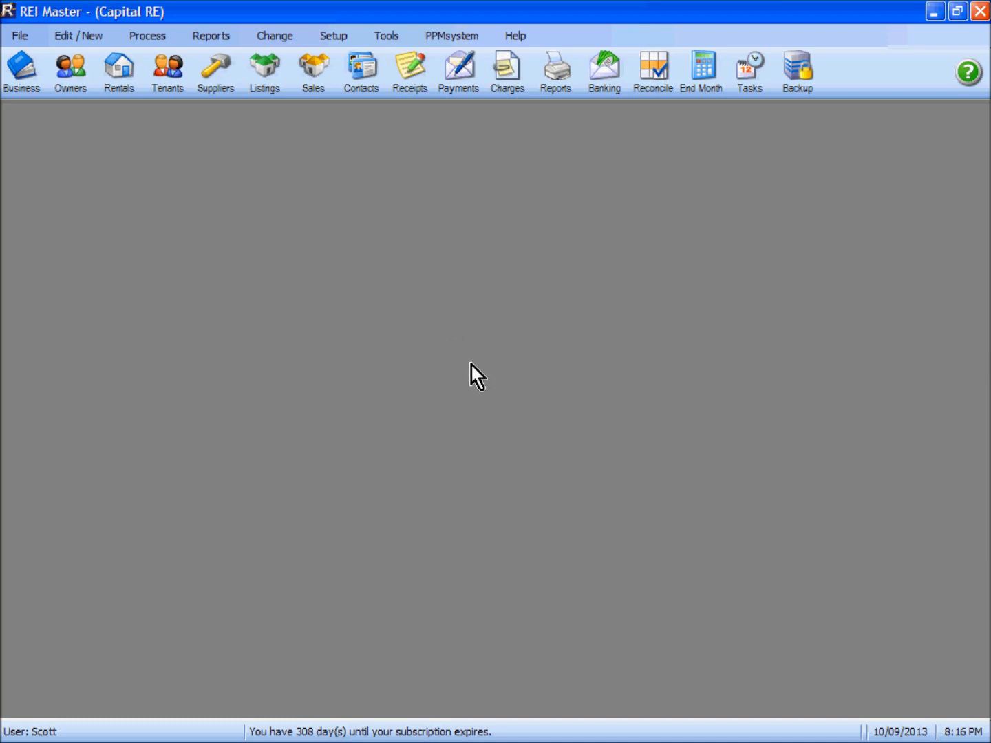